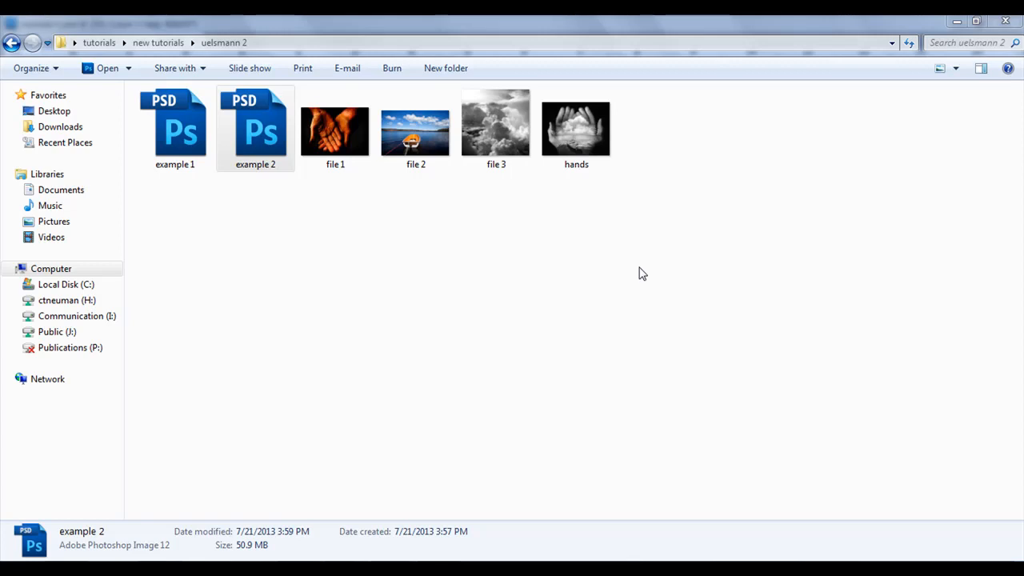
# Select the hands JPEG thumbnail in the uelsmann 2 folder.
pyautogui.click(576, 128)
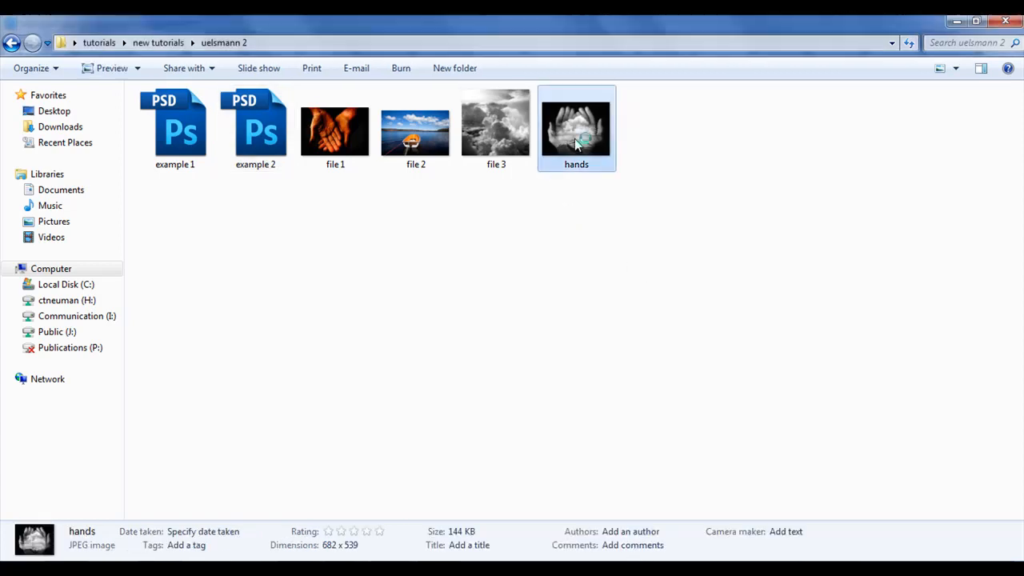
# Preview hands.jpg in Windows Photo Viewer, then close the preview.
pyautogui.doubleClick(576, 128)
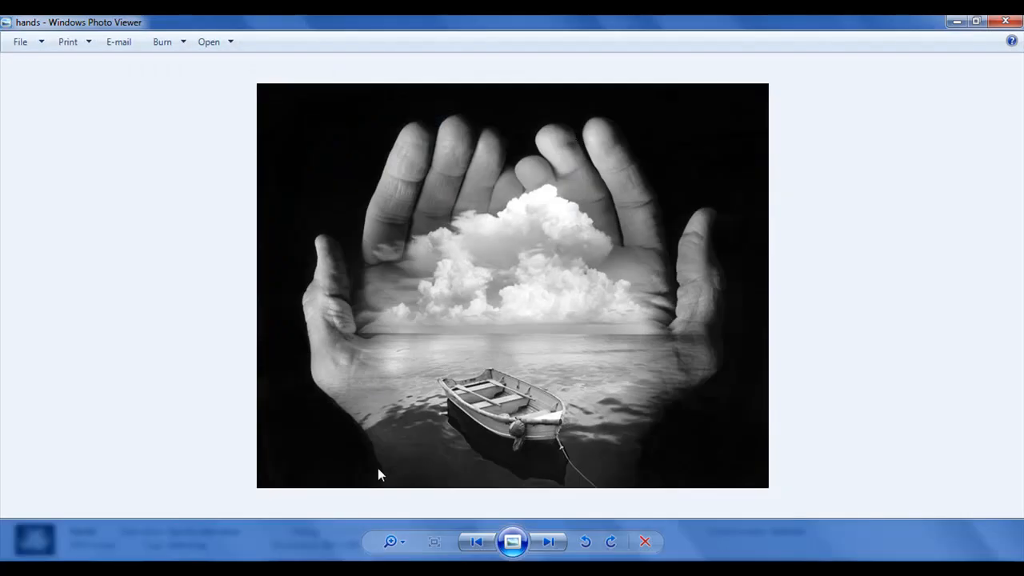
pyautogui.moveTo(435, 402)
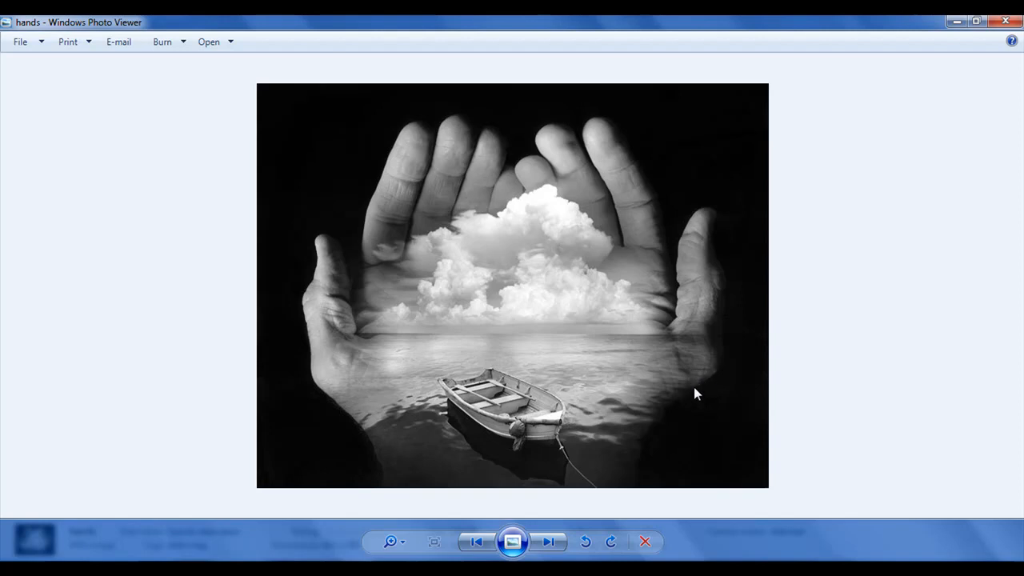
pyautogui.moveTo(553, 415)
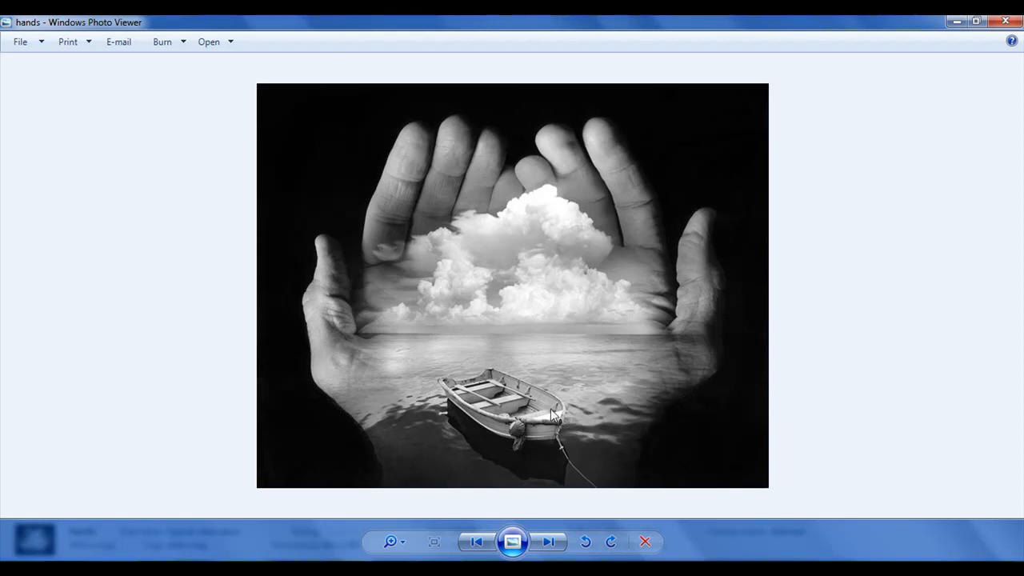
pyautogui.moveTo(540, 269)
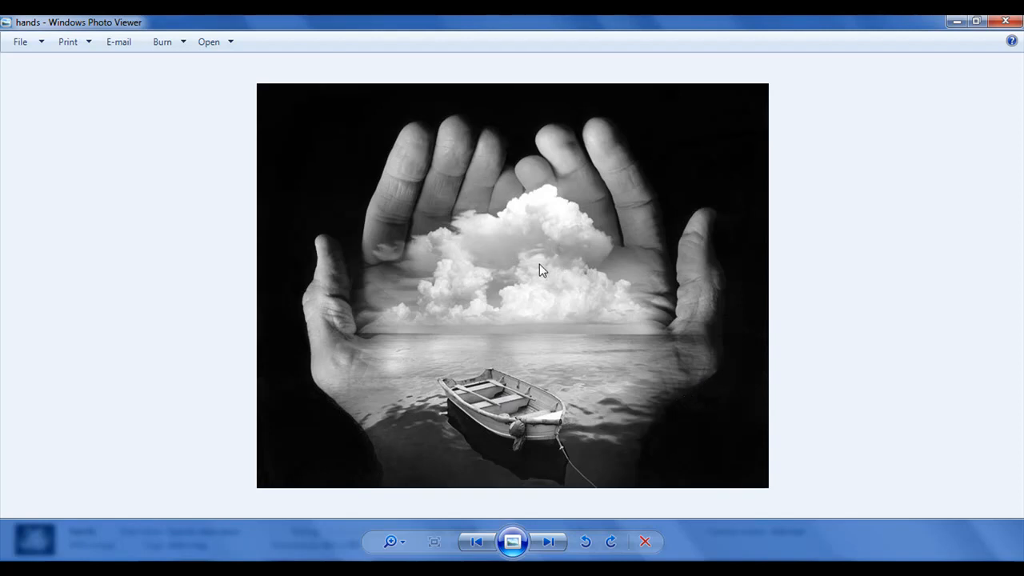
pyautogui.moveTo(422, 253)
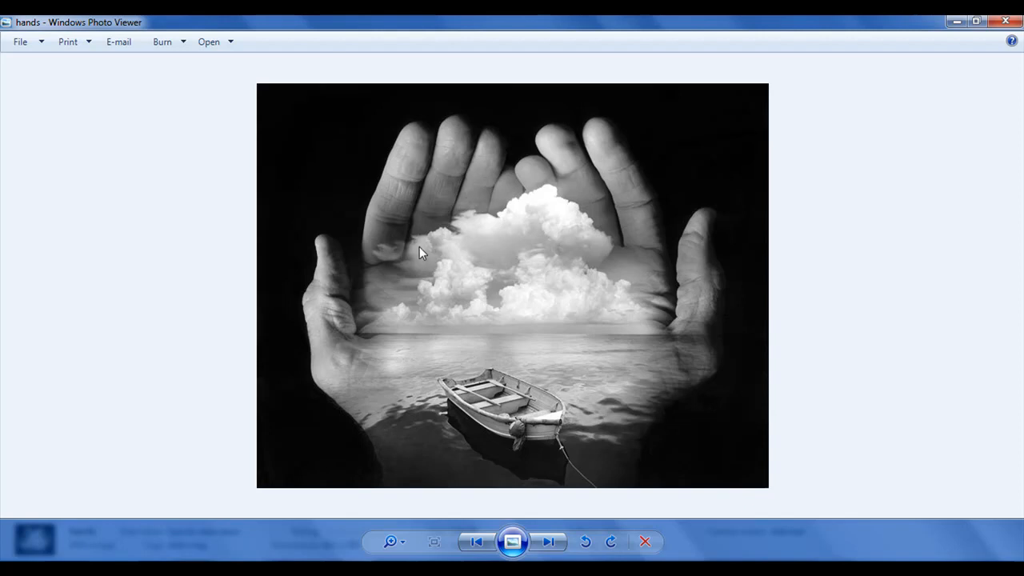
pyautogui.moveTo(332, 403)
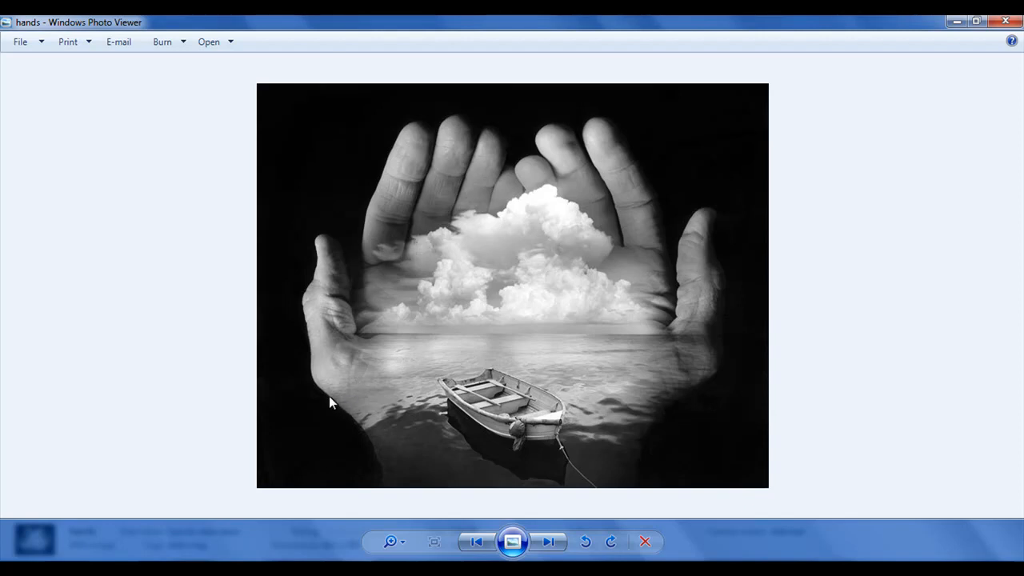
pyautogui.moveTo(347, 414)
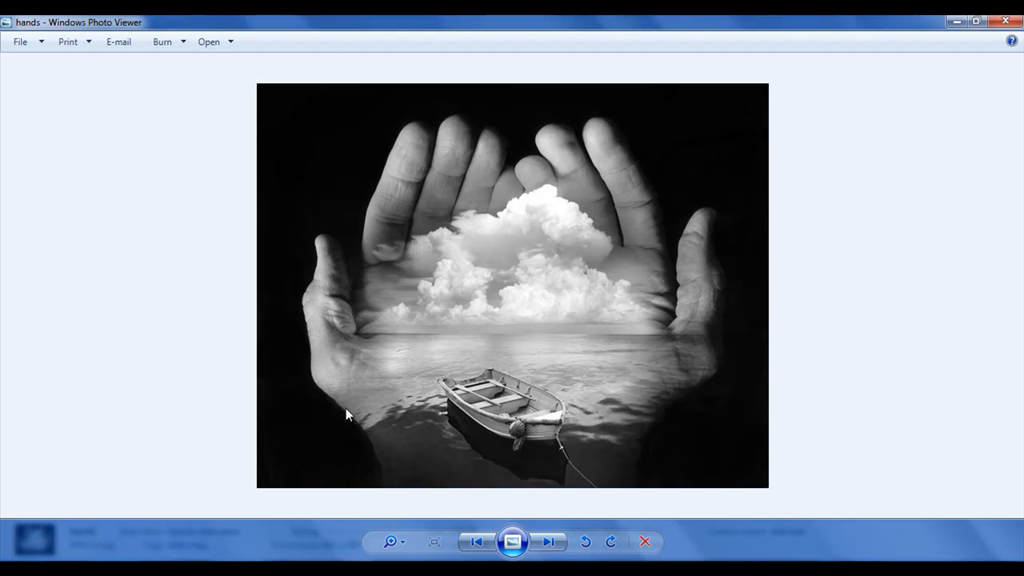
pyautogui.moveTo(646, 509)
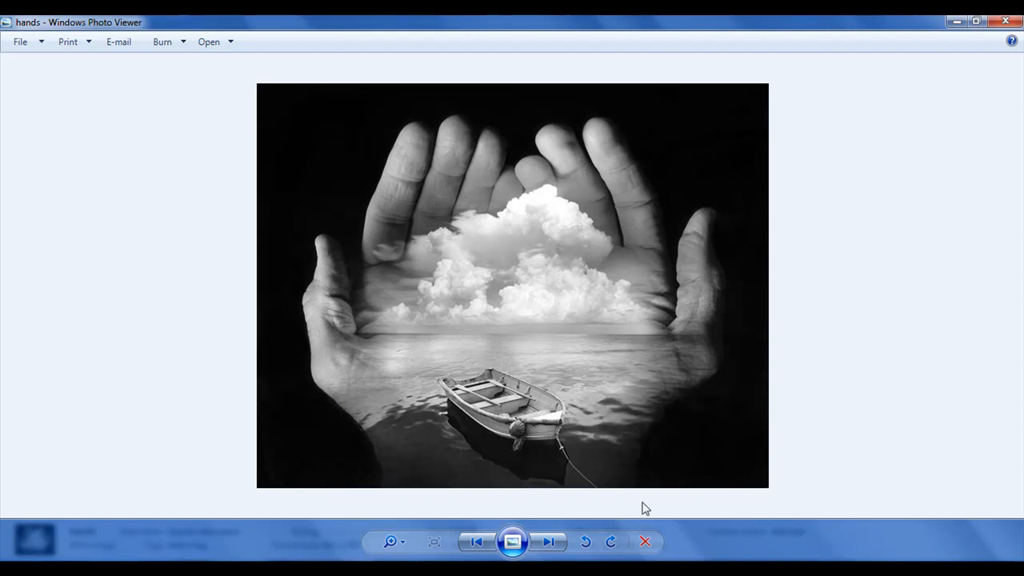
pyautogui.moveTo(701, 349)
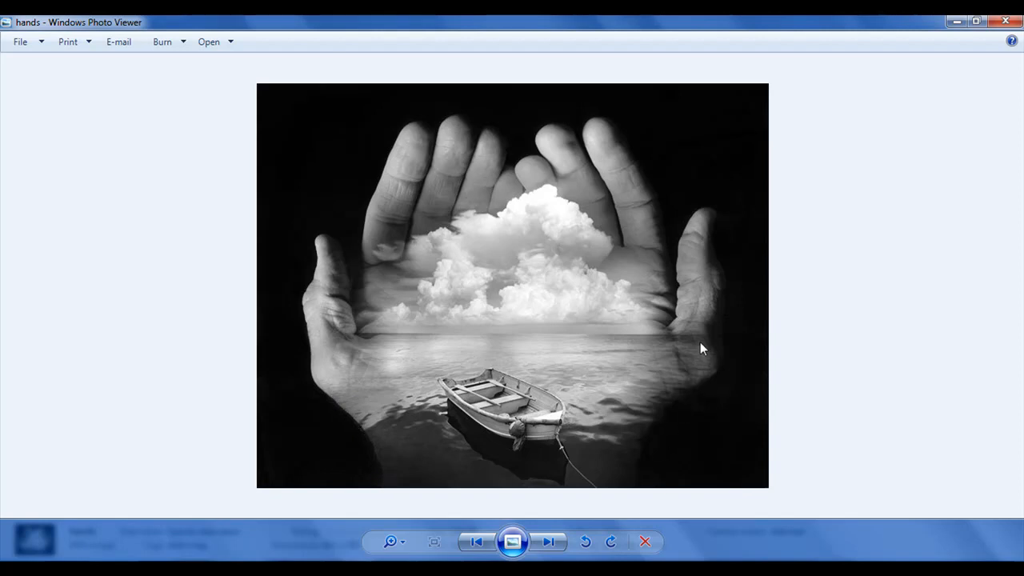
pyautogui.moveTo(621, 182)
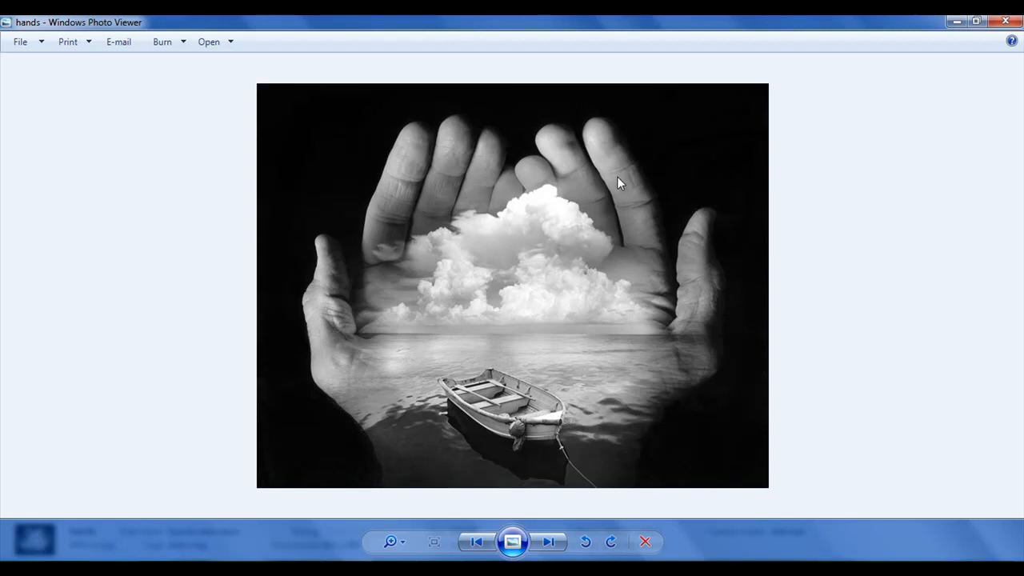
pyautogui.moveTo(419, 237)
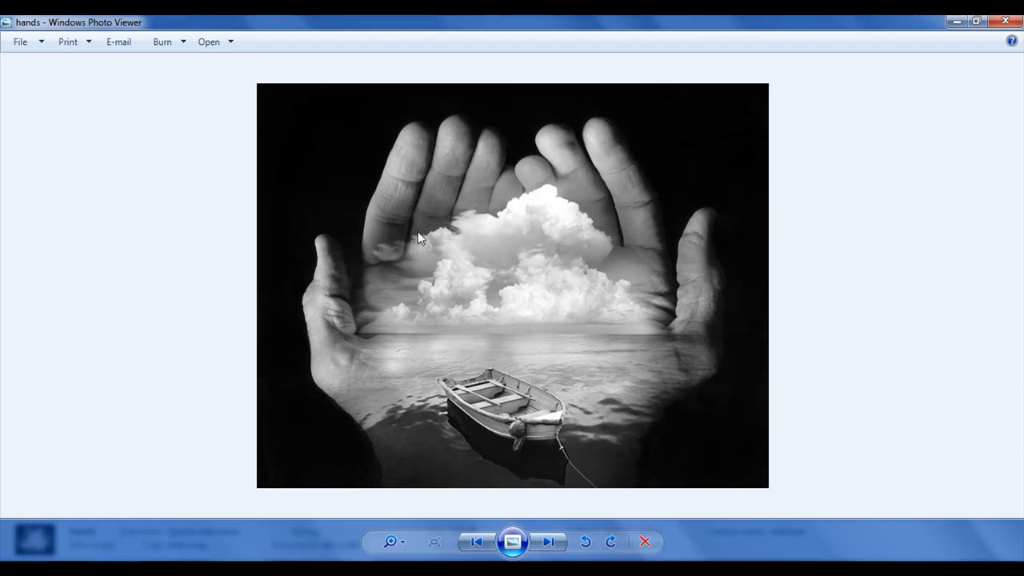
pyautogui.moveTo(404, 301)
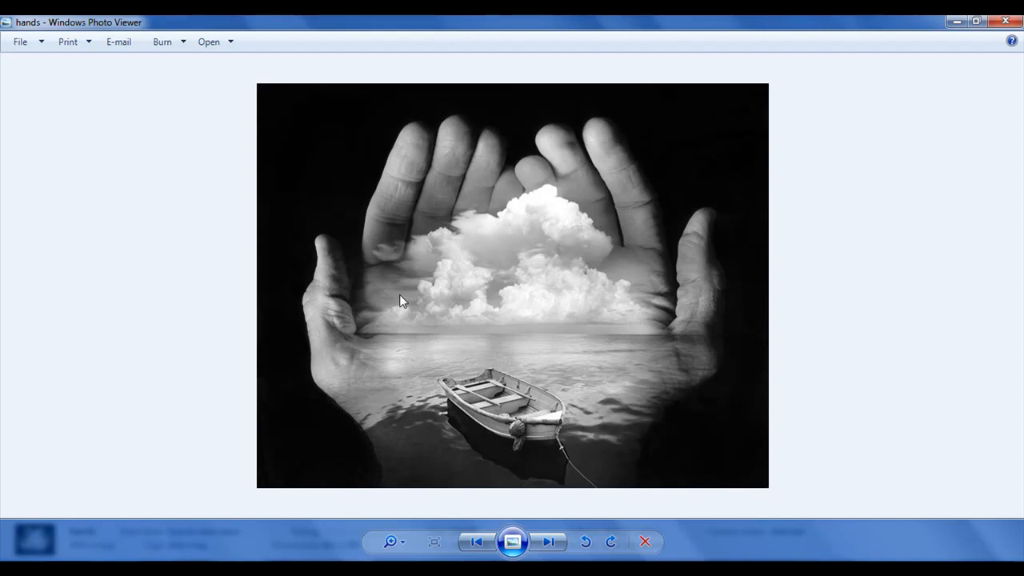
pyautogui.moveTo(624, 253)
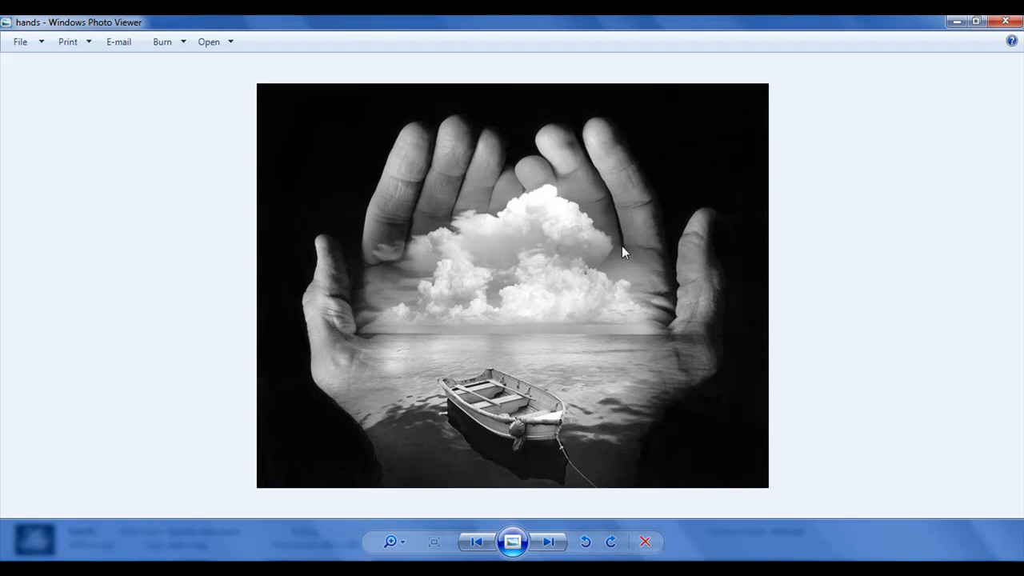
pyautogui.click(1005, 23)
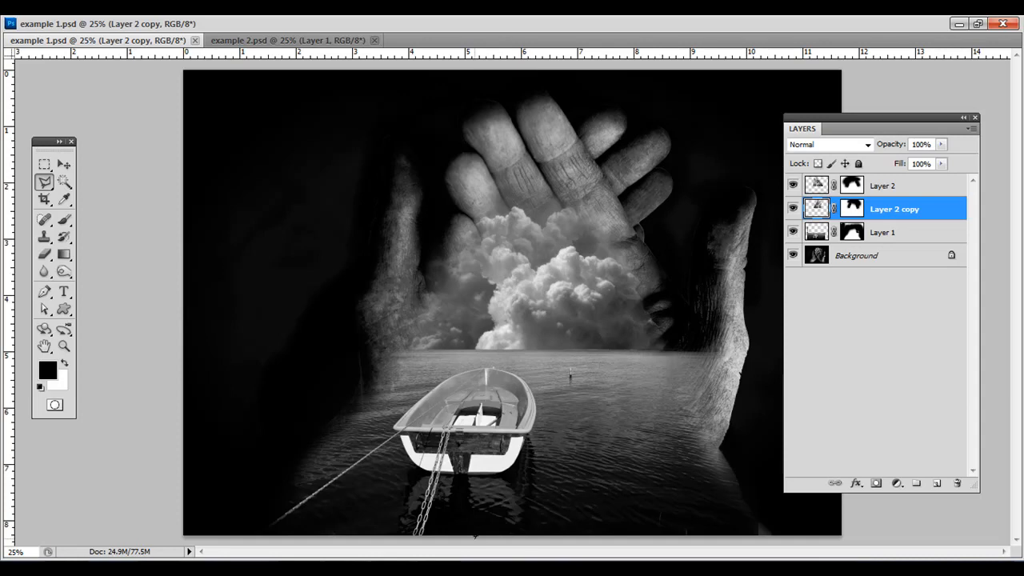
pyautogui.moveTo(512, 451)
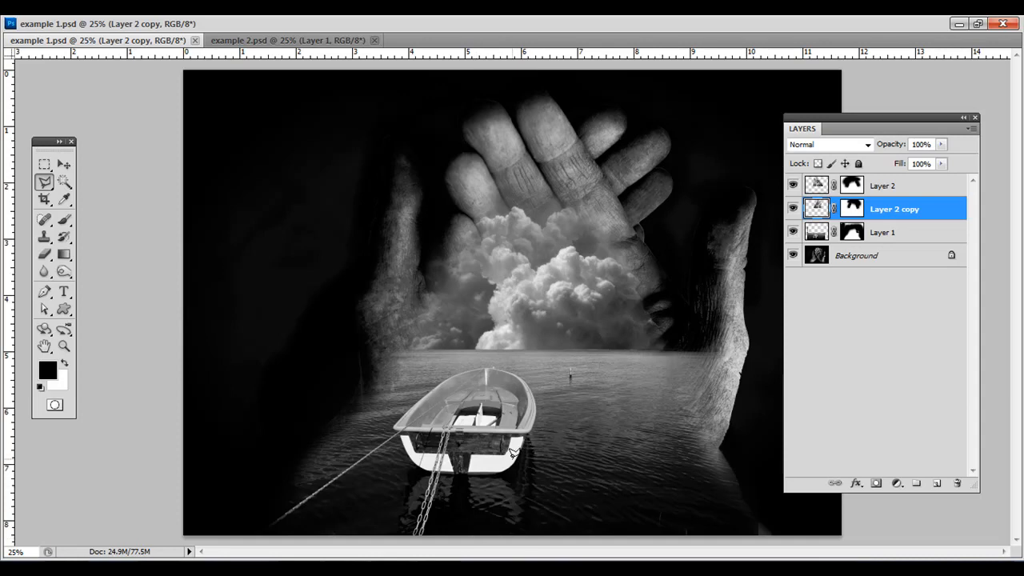
pyautogui.moveTo(544, 312)
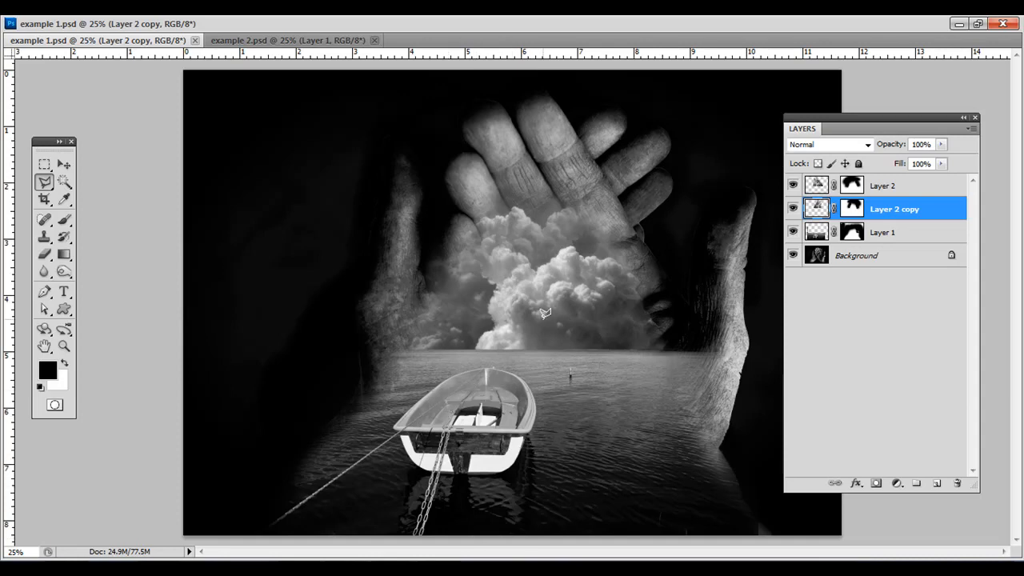
pyautogui.moveTo(664, 234)
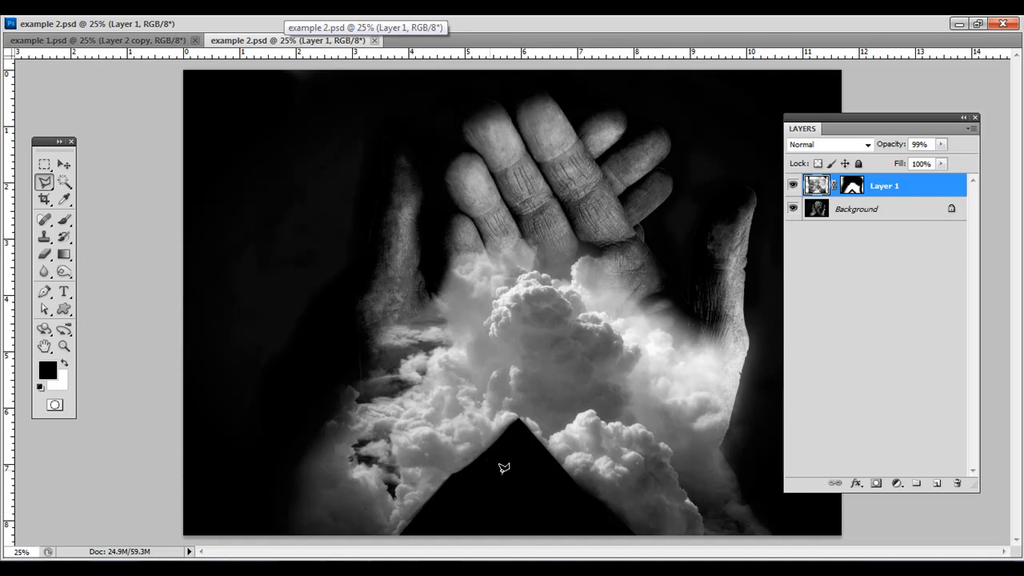
pyautogui.moveTo(510, 467)
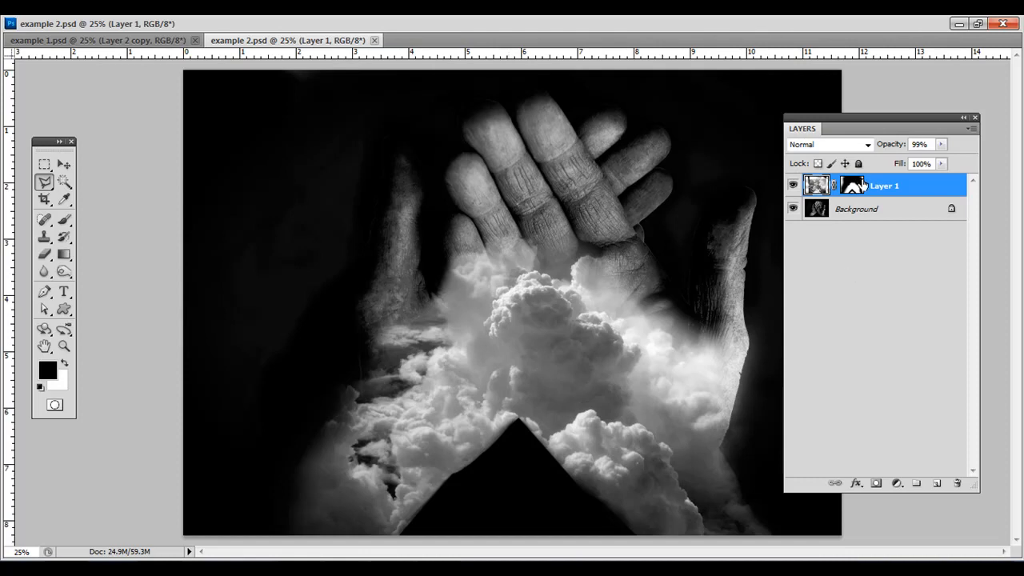
pyautogui.moveTo(829, 260)
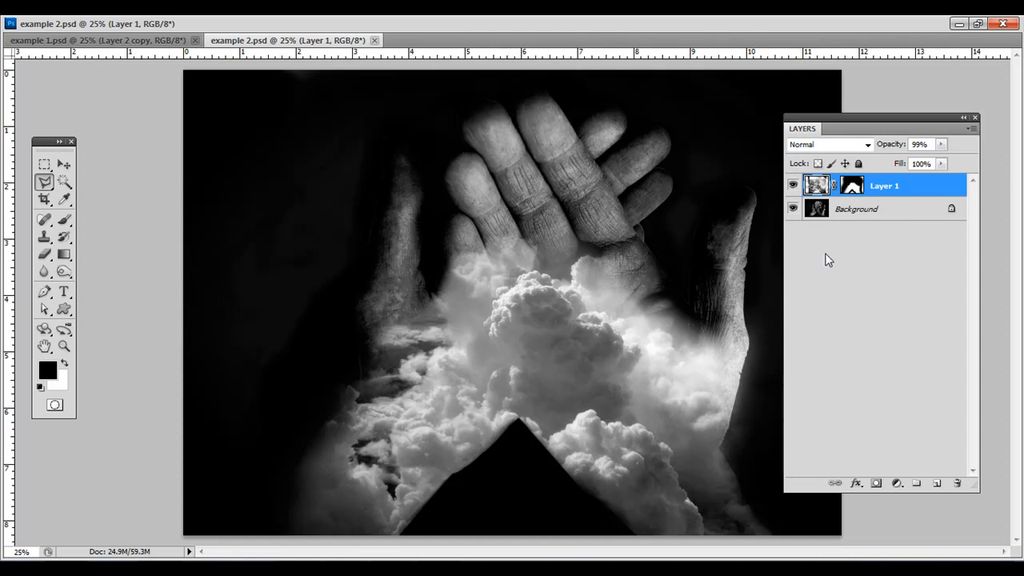
pyautogui.moveTo(425, 131)
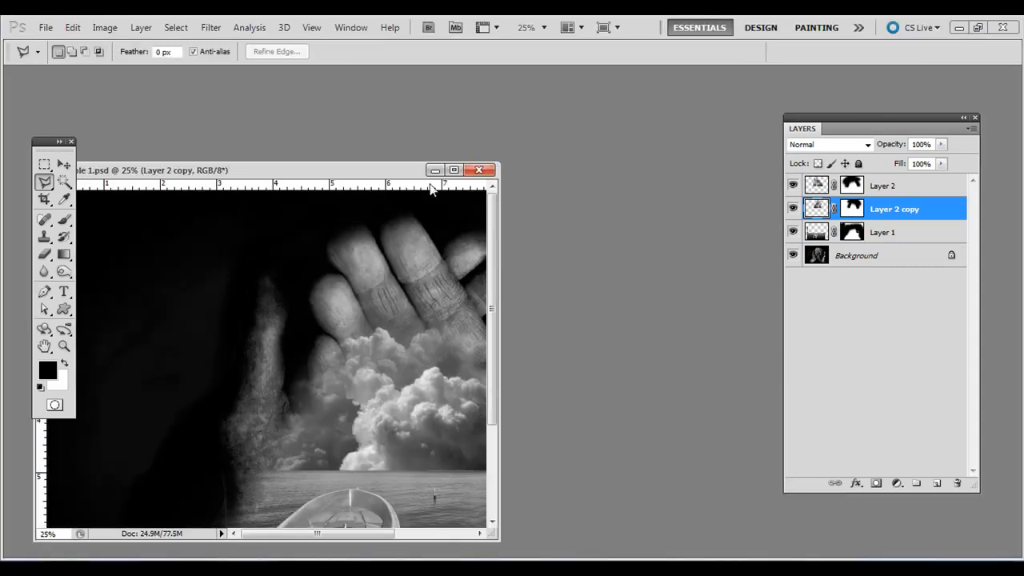
# Open file 1 for editing in Photoshop and bring up the context menu for the cloud photo.
pyautogui.click(478, 170)
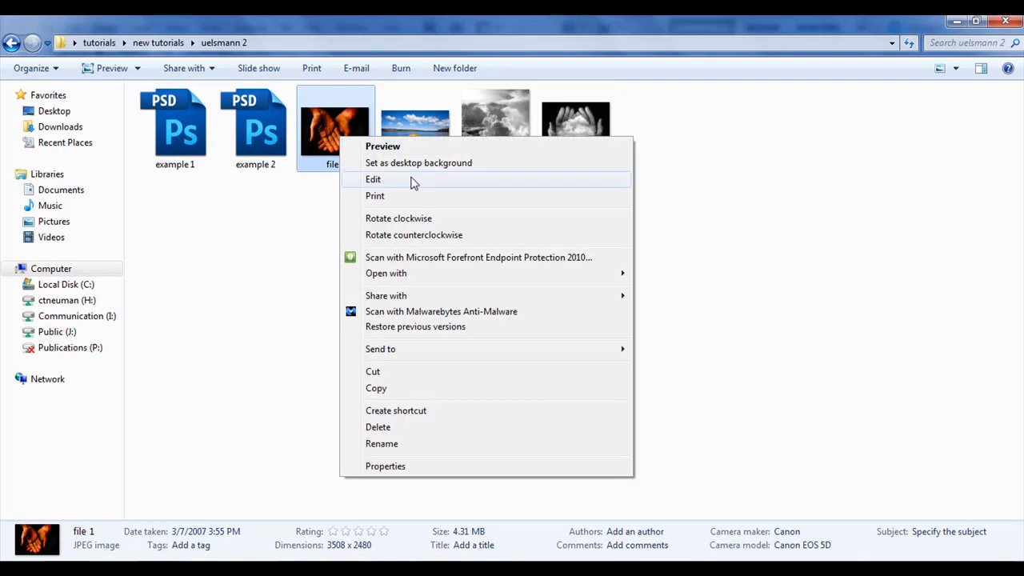
pyautogui.click(373, 180)
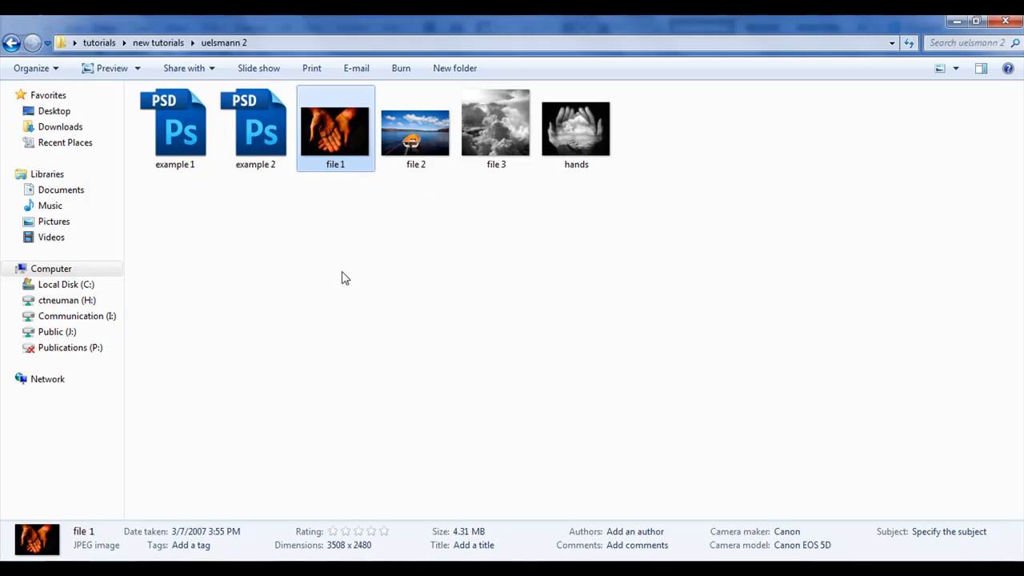
pyautogui.rightClick(496, 128)
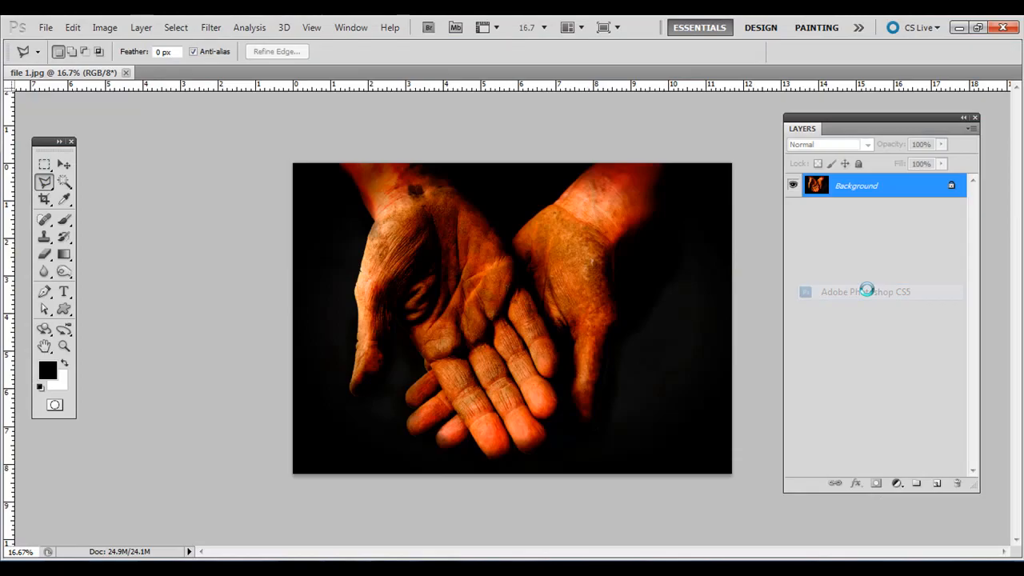
# Open the cloud photo too and fully desaturate the hands photo via Hue/Saturation.
pyautogui.click(196, 74)
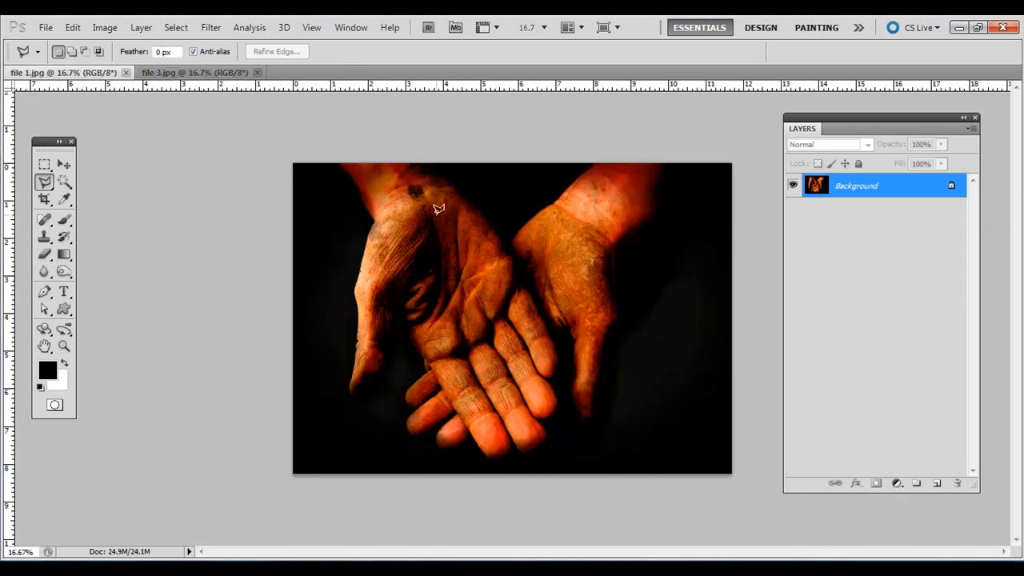
pyautogui.click(106, 27)
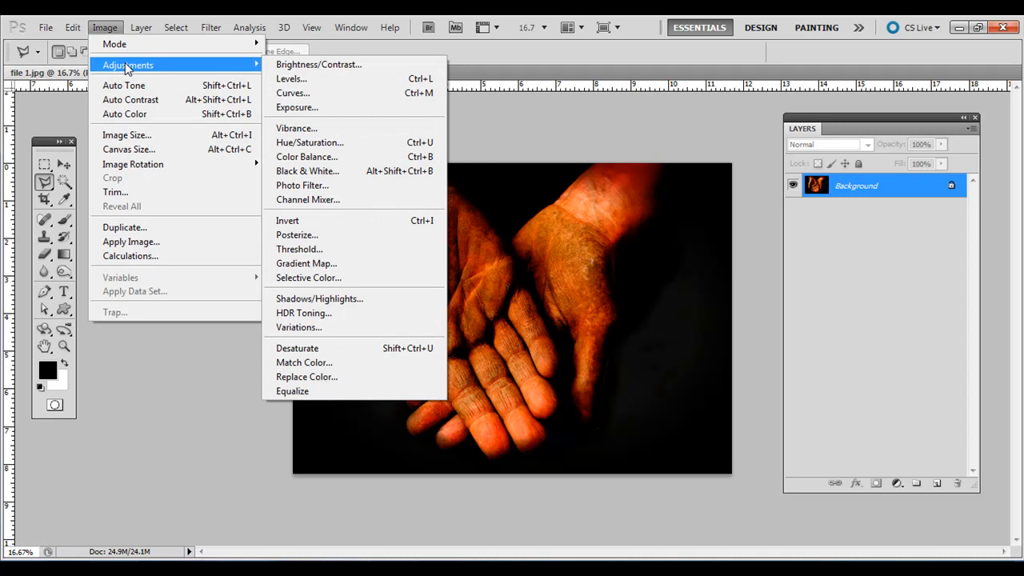
pyautogui.moveTo(416, 128)
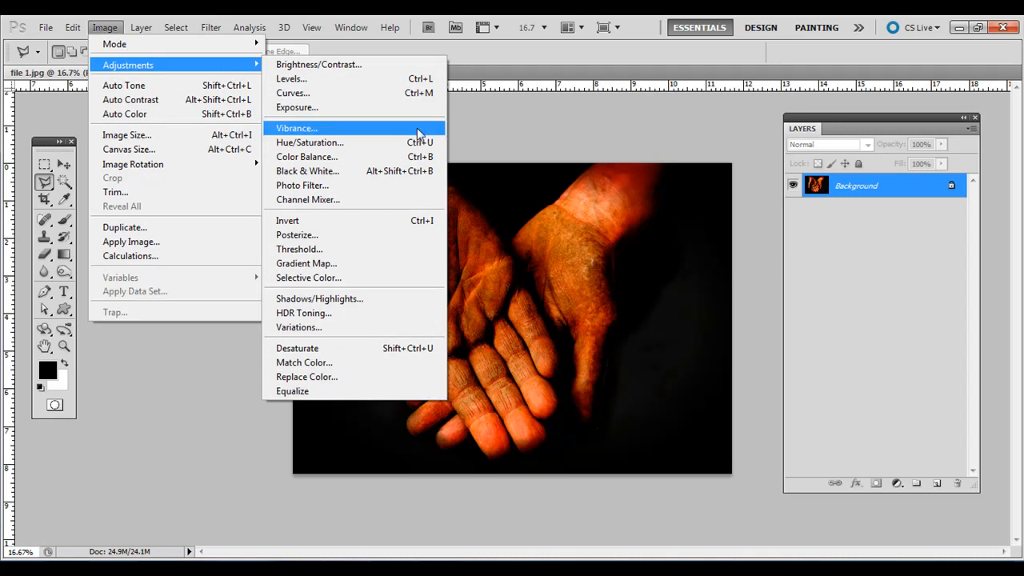
pyautogui.click(309, 142)
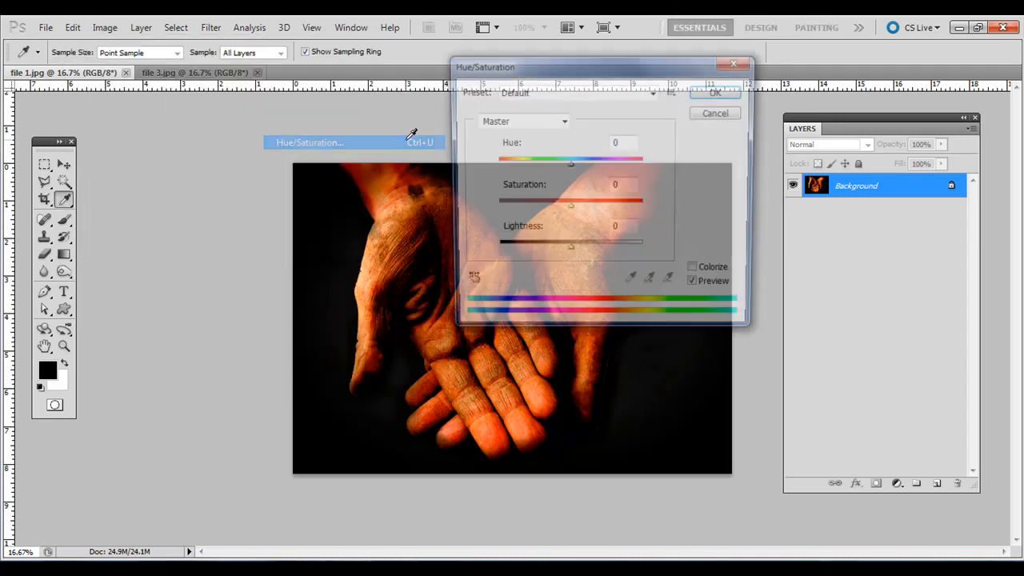
pyautogui.moveTo(569, 204); pyautogui.dragTo(494, 205)
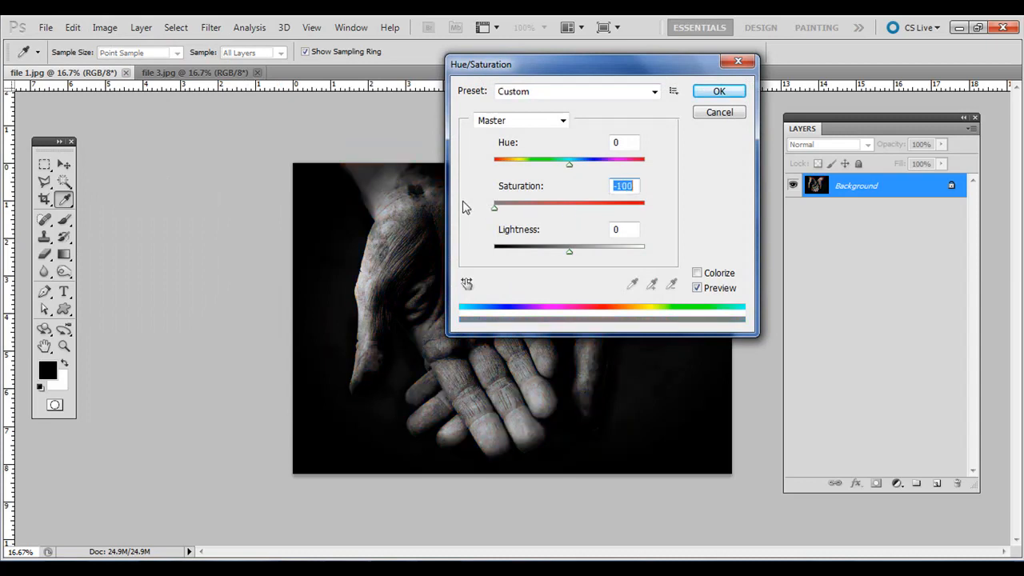
# Rotate the hands photo by 180 degrees.
pyautogui.click(717, 89)
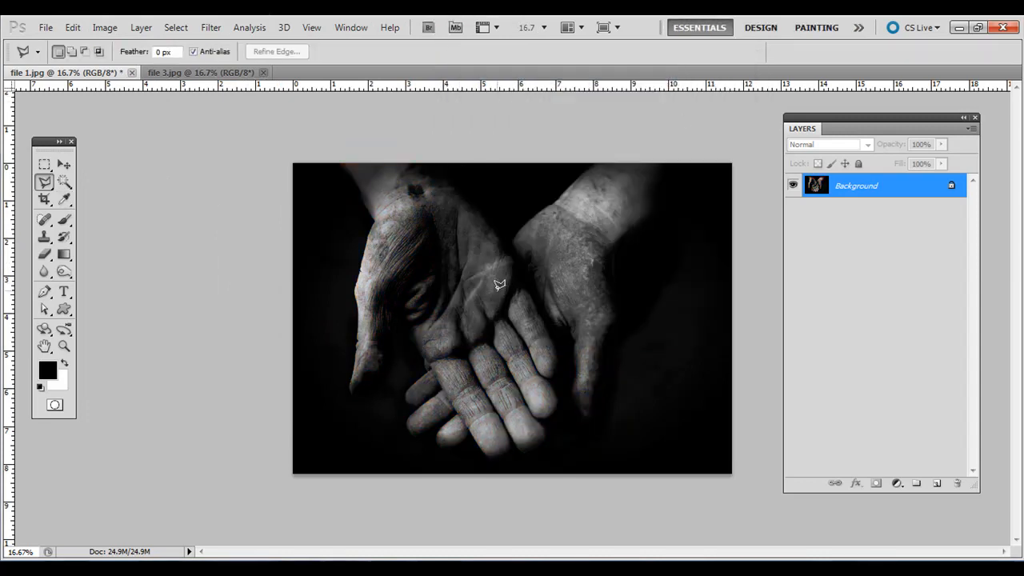
pyautogui.click(105, 28)
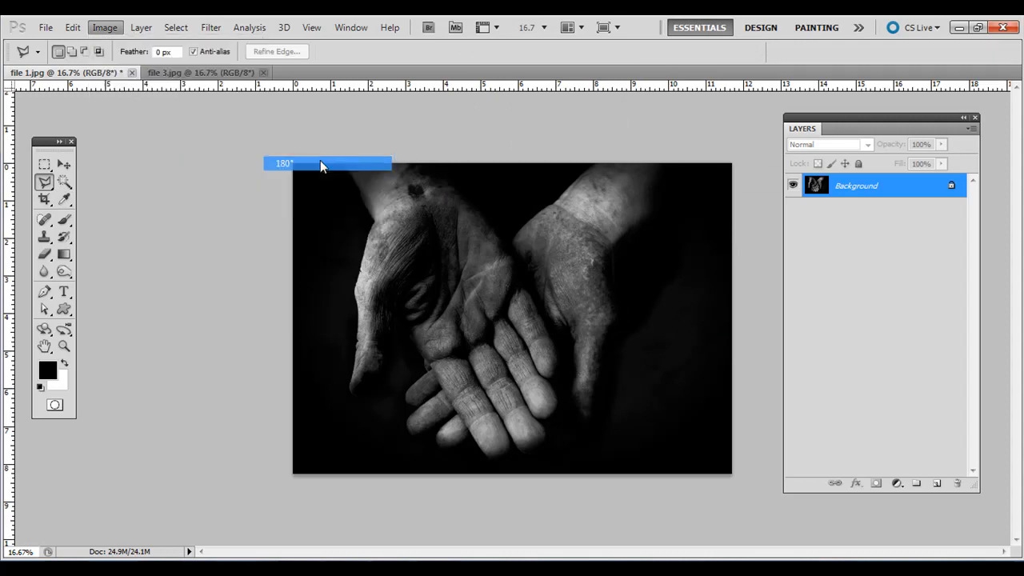
pyautogui.click(200, 72)
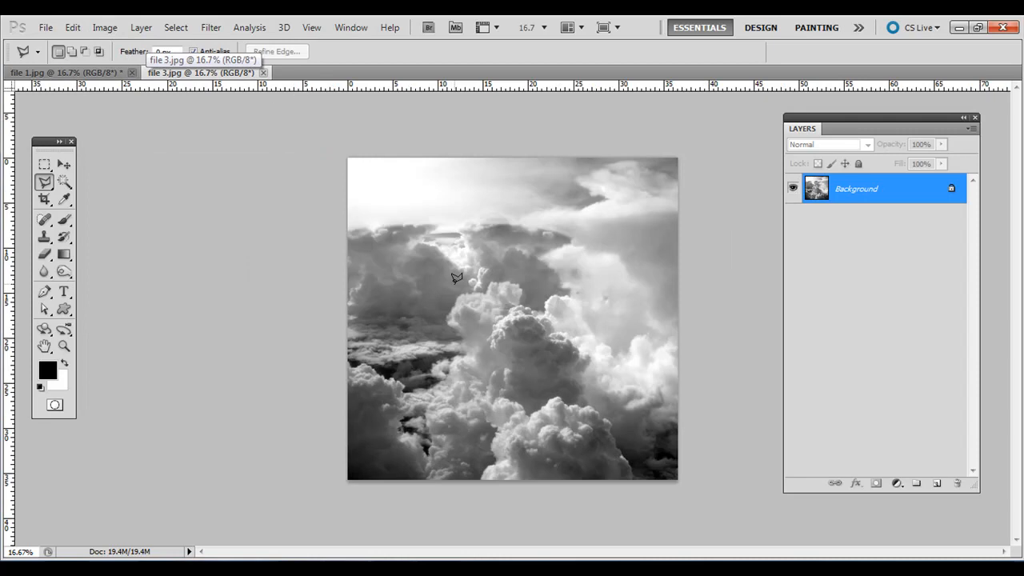
pyautogui.moveTo(210, 77)
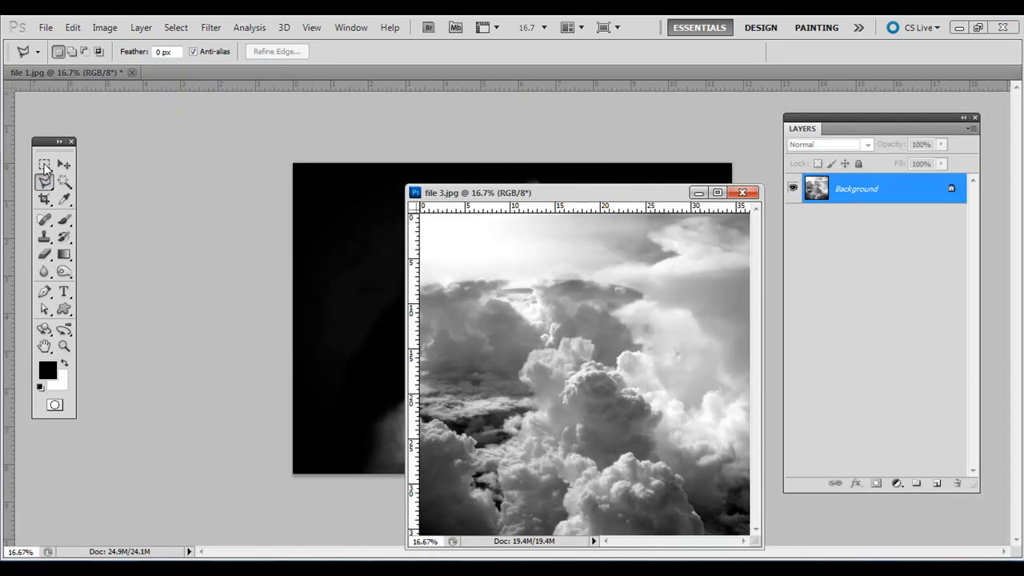
# Drag the clouds into the hands document with the Move tool, accepting the profile conversion.
pyautogui.click(64, 163)
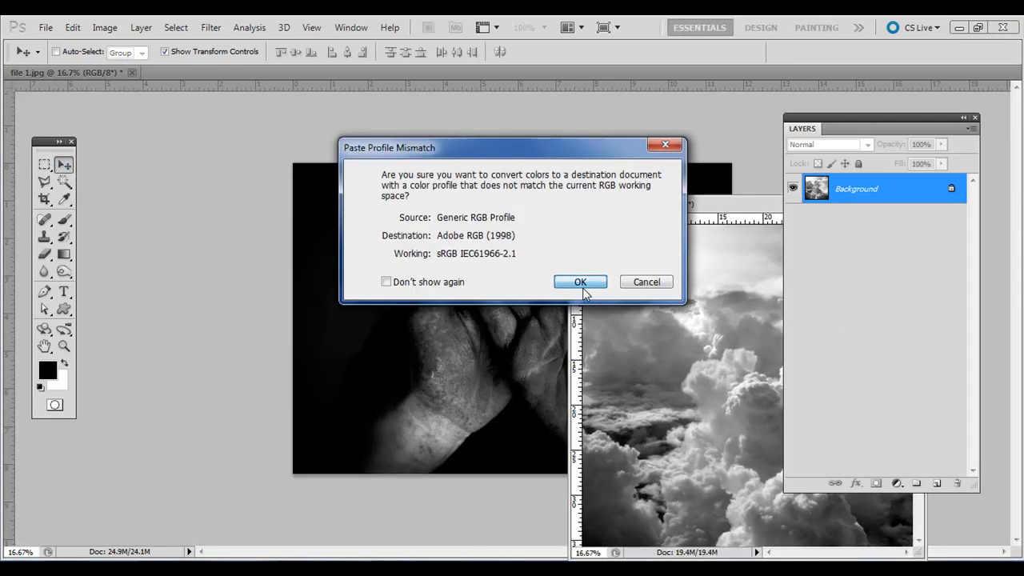
pyautogui.click(580, 281)
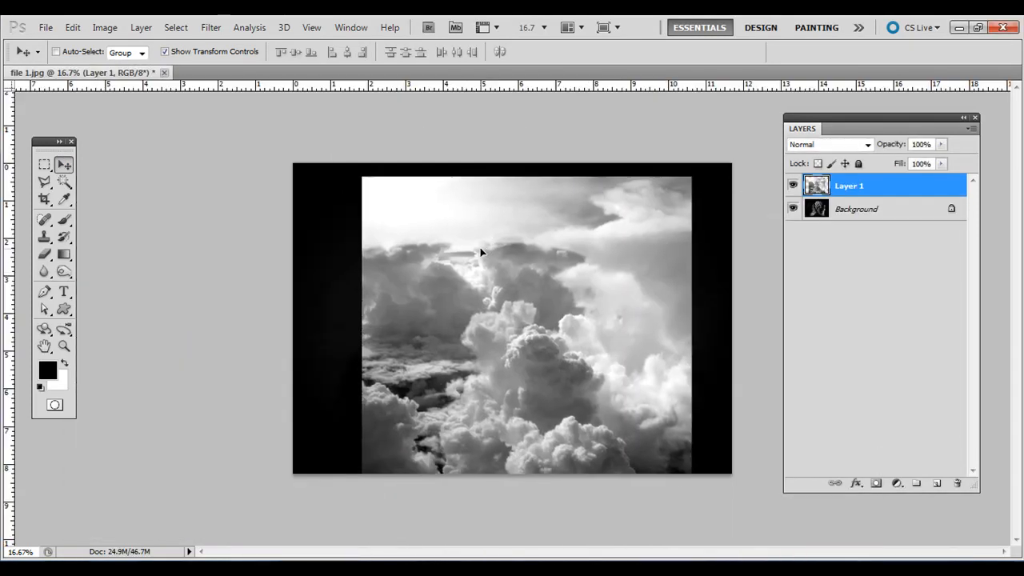
# Lower the clouds layer opacity to 34% so the hands show through.
pyautogui.moveTo(480, 253); pyautogui.dragTo(456, 237)
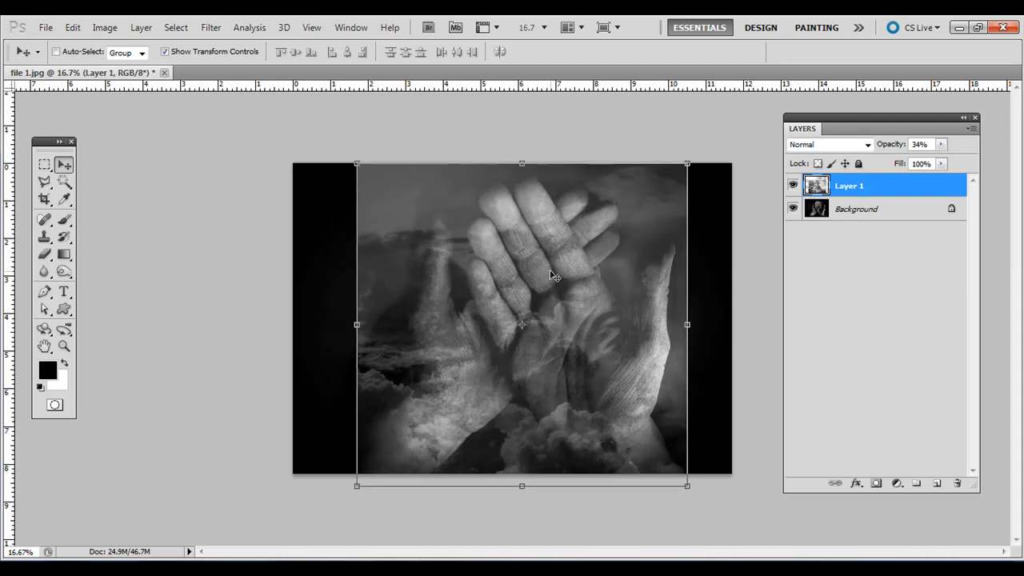
pyautogui.moveTo(685, 474)
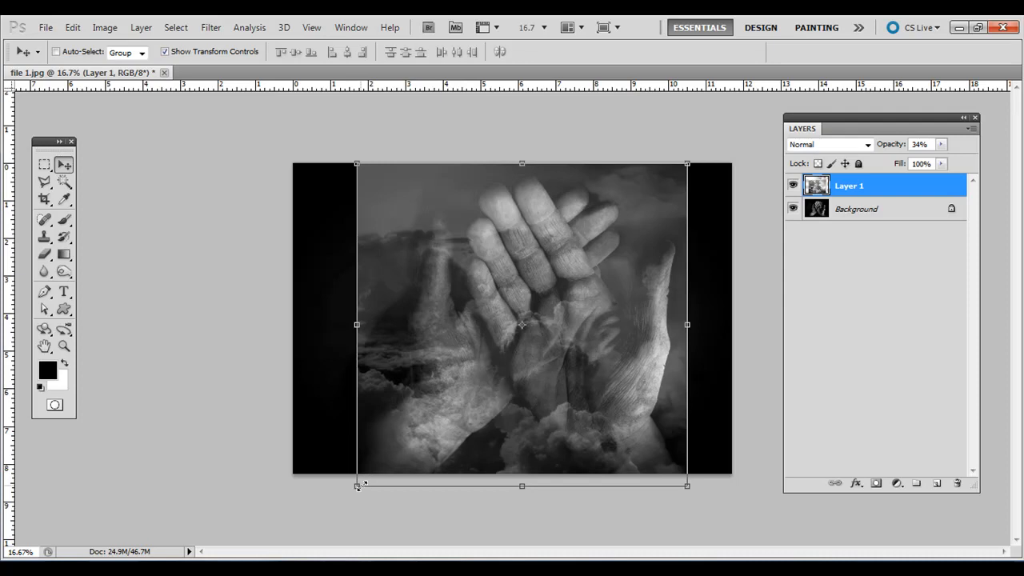
pyautogui.moveTo(575, 375)
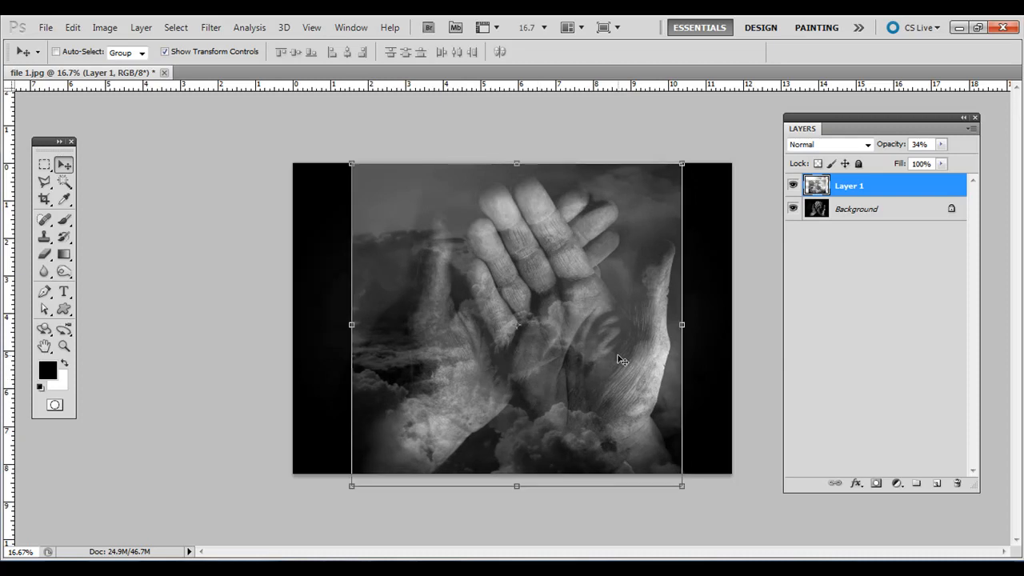
pyautogui.moveTo(356, 170)
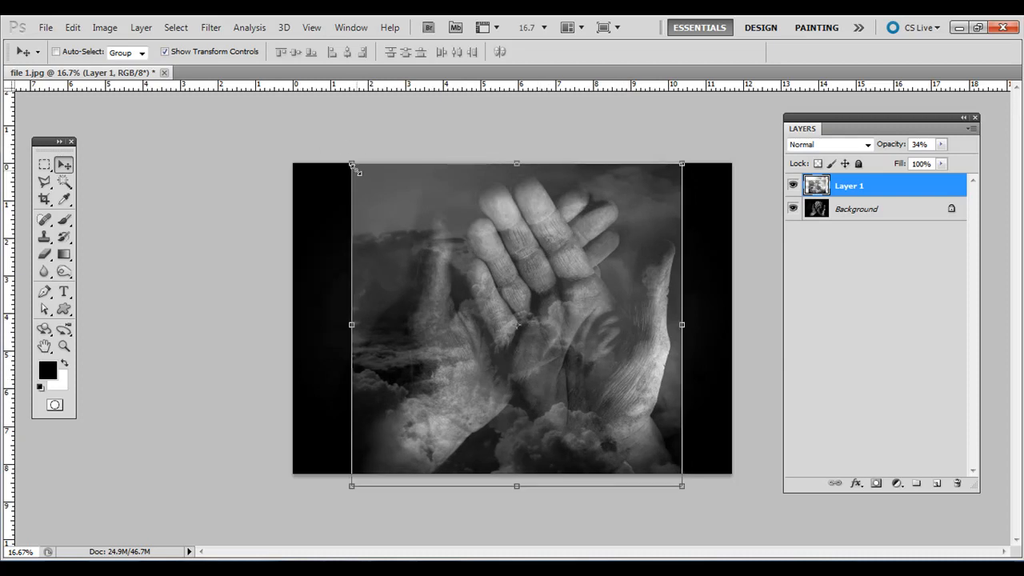
pyautogui.moveTo(318, 168)
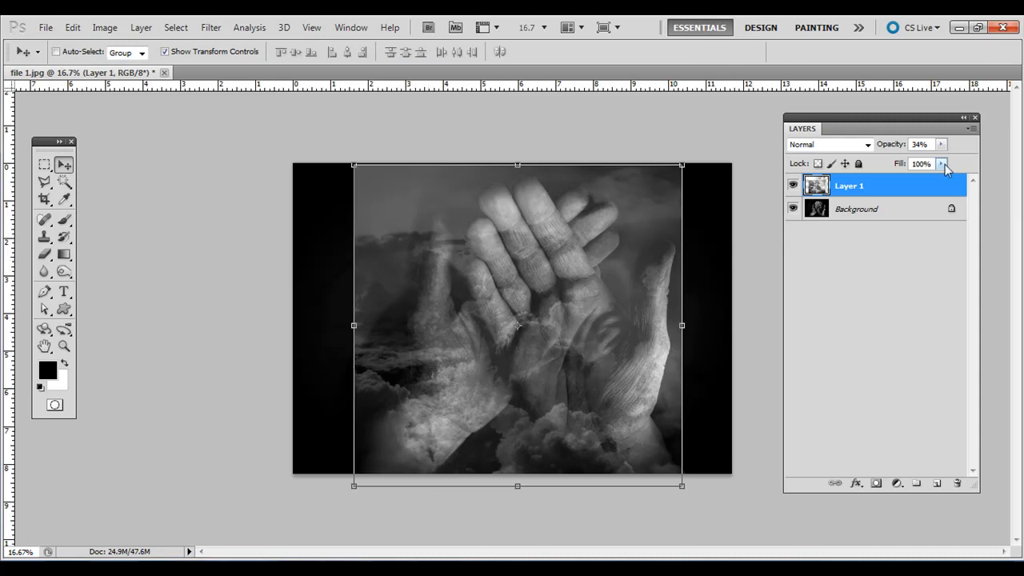
pyautogui.moveTo(893, 182)
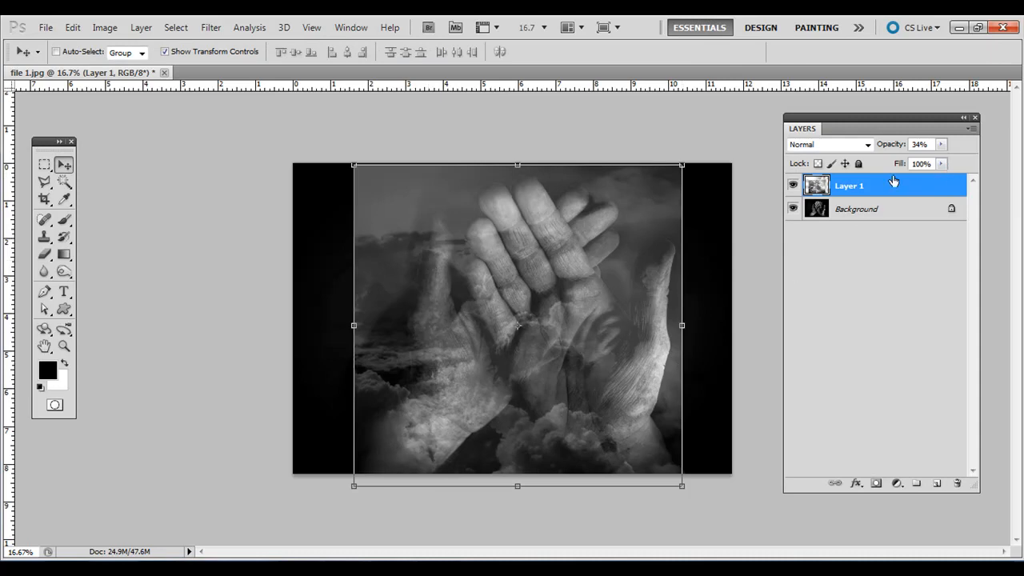
# Set the clouds layer to 18% opacity and outline the triangle between the wrists with the Polygonal Lasso.
pyautogui.moveTo(924, 158); pyautogui.dragTo(909, 158)
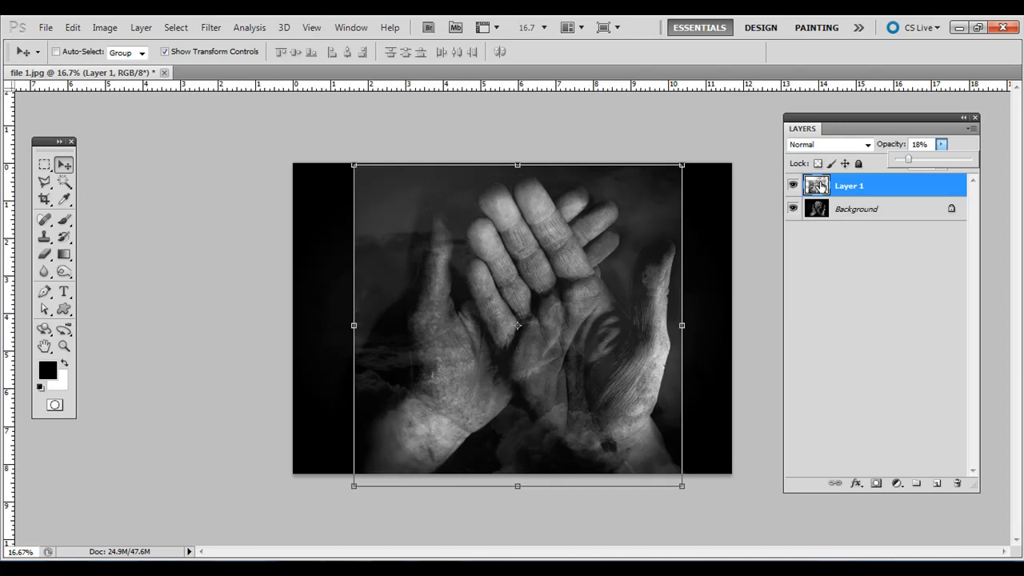
pyautogui.moveTo(250, 233)
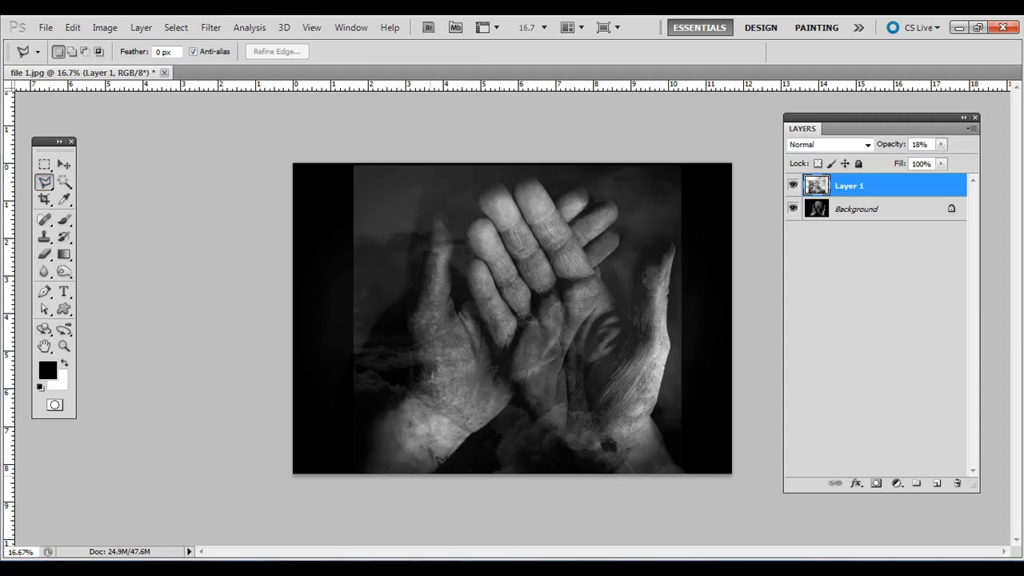
pyautogui.rightClick(45, 182)
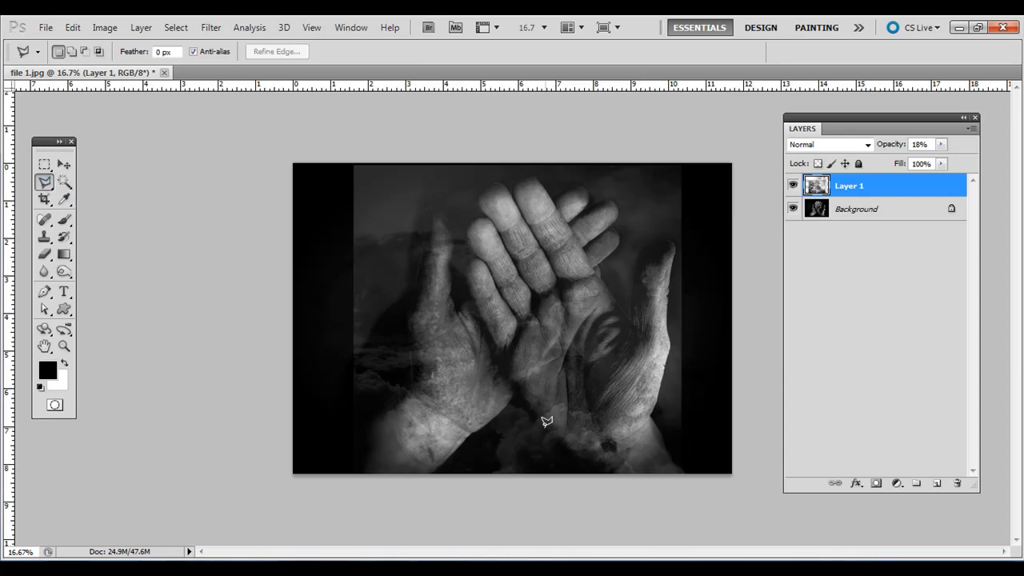
pyautogui.moveTo(388, 380)
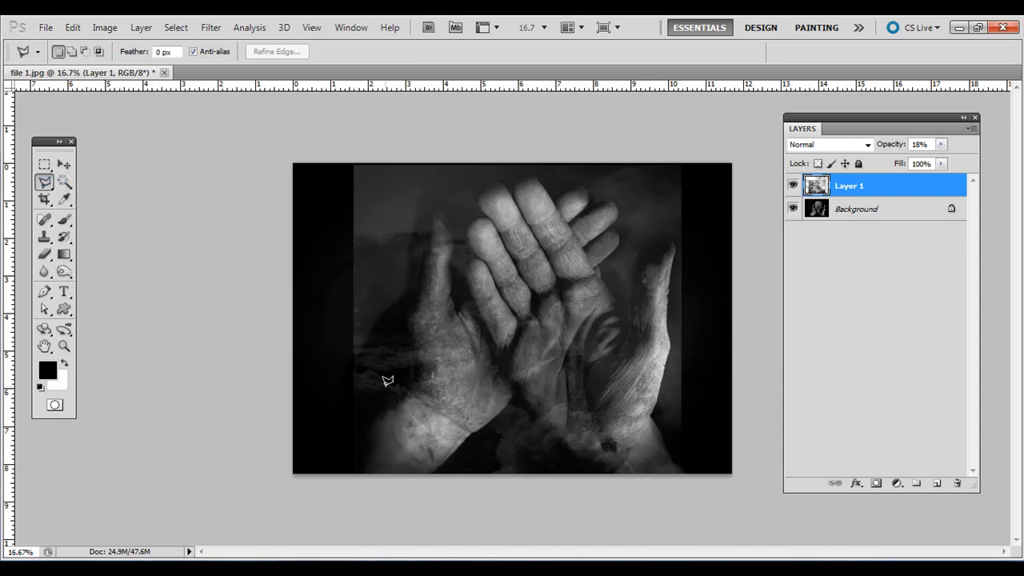
pyautogui.moveTo(432, 468)
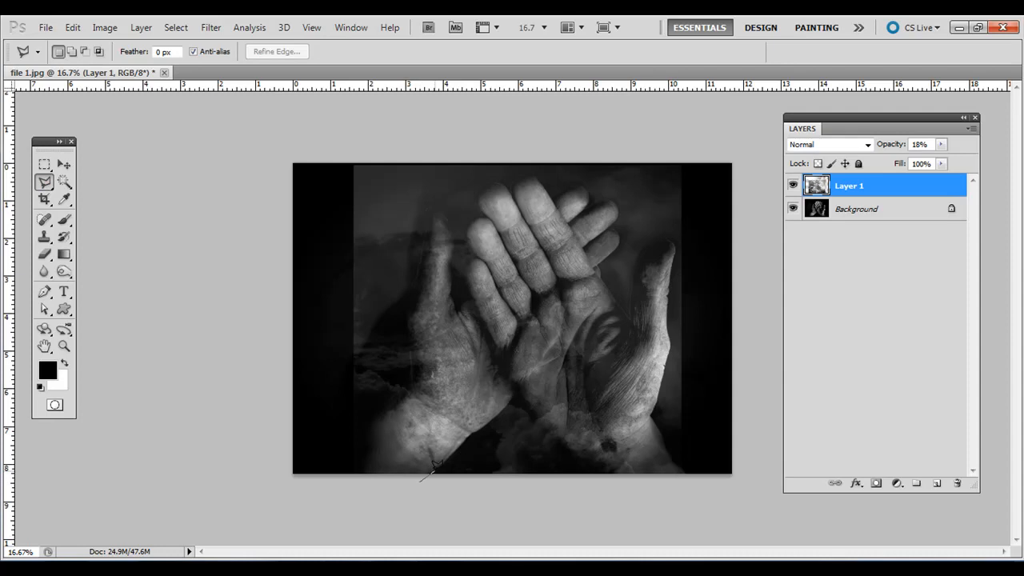
pyautogui.moveTo(472, 429)
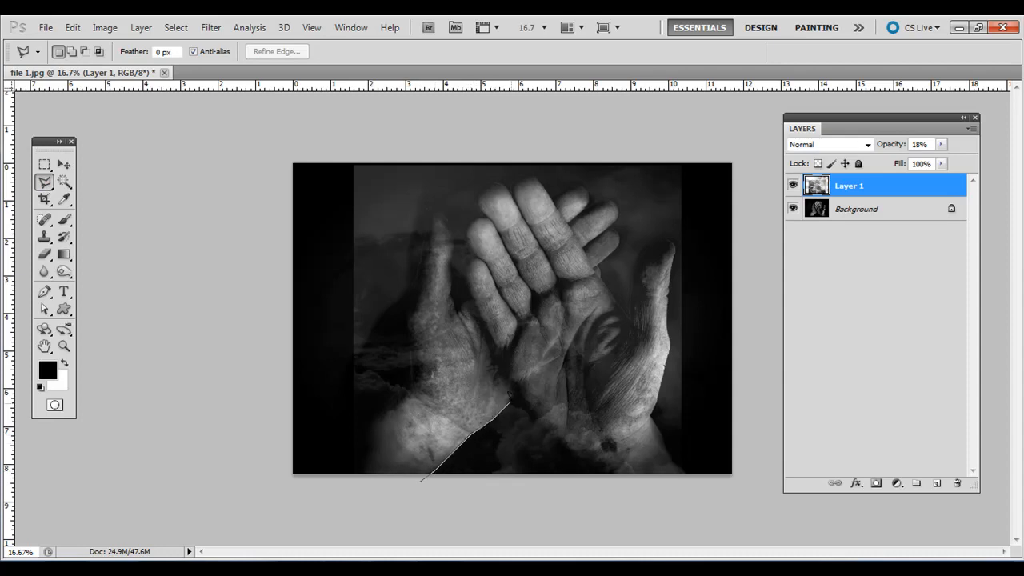
pyautogui.click(515, 397)
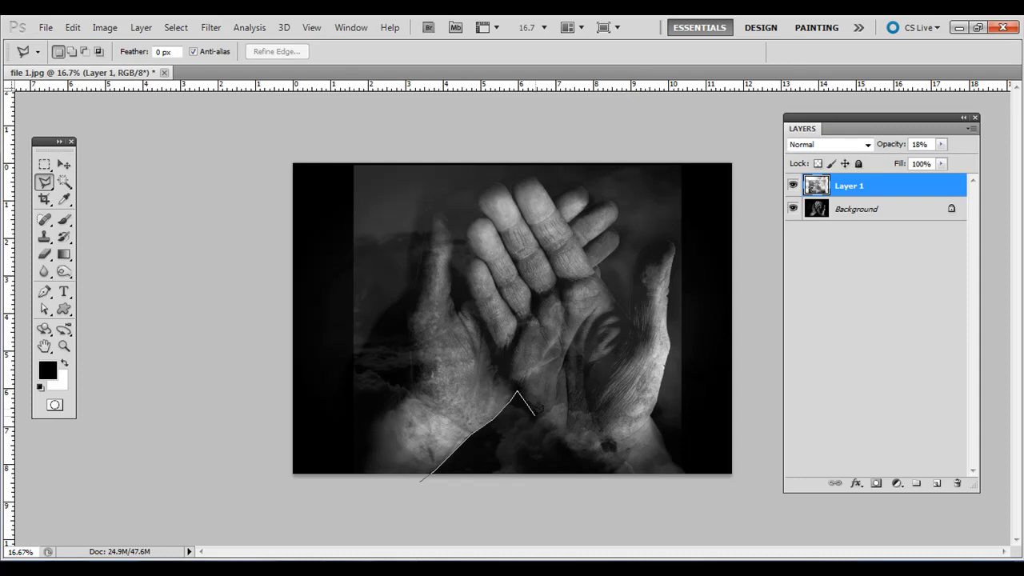
pyautogui.click(576, 456)
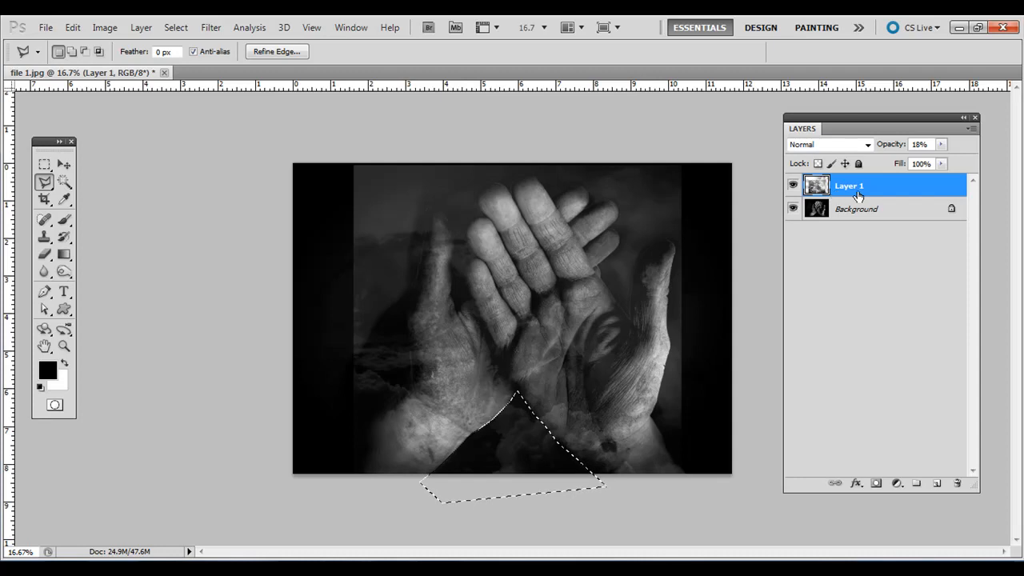
pyautogui.moveTo(838, 195)
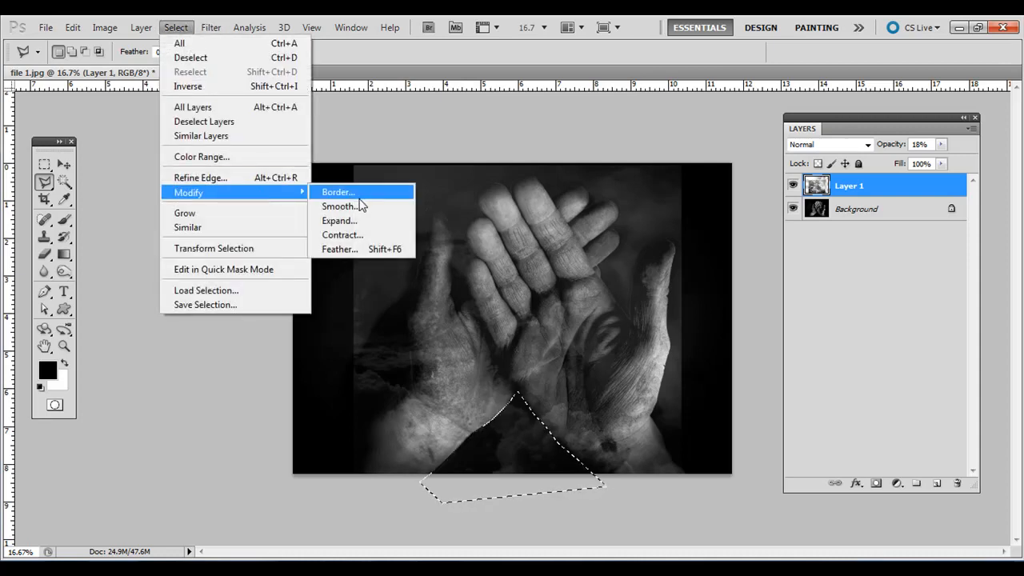
# Feather the triangular selection and delete the clouds inside it.
pyautogui.click(340, 250)
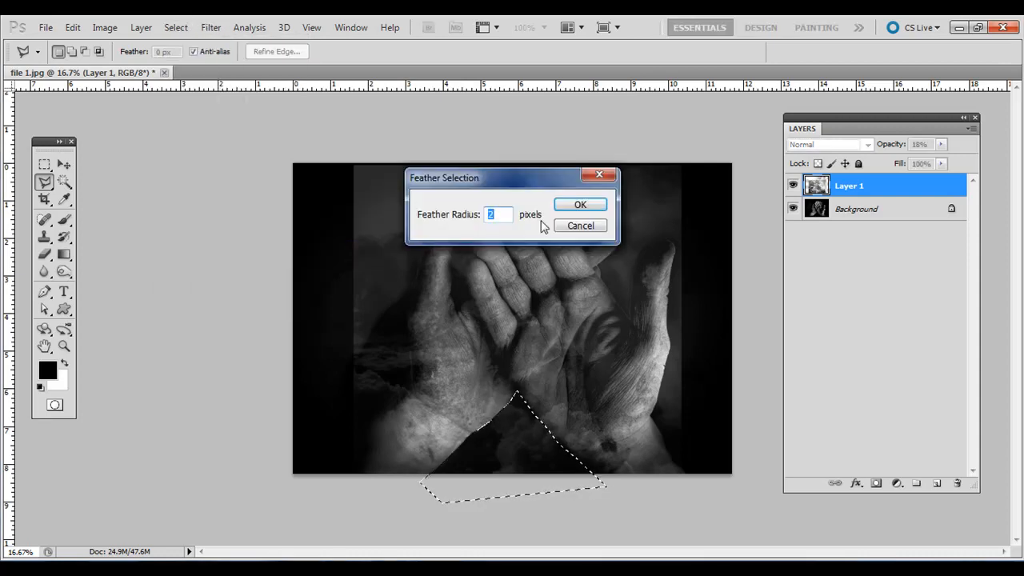
pyautogui.click(579, 205)
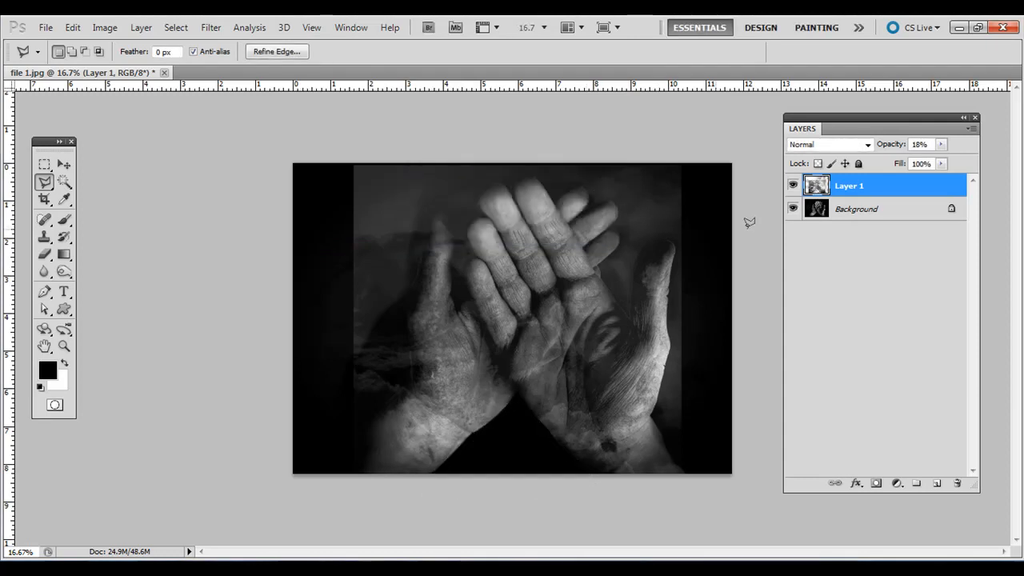
pyautogui.moveTo(237, 206); pyautogui.dragTo(582, 326)
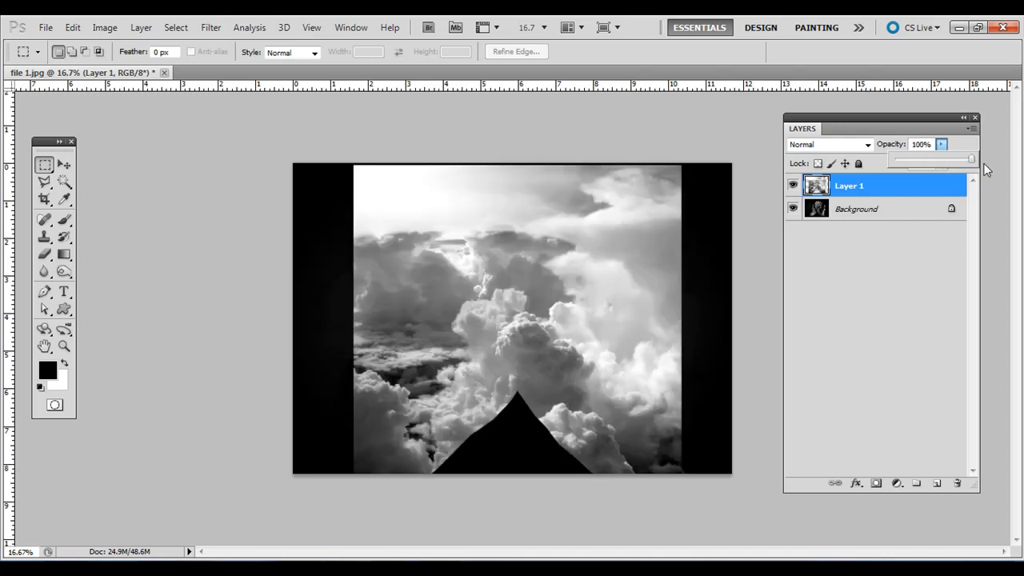
# Leave the clouds layer at 30% opacity and return to the Polygonal Lasso.
pyautogui.moveTo(968, 173); pyautogui.dragTo(918, 173)
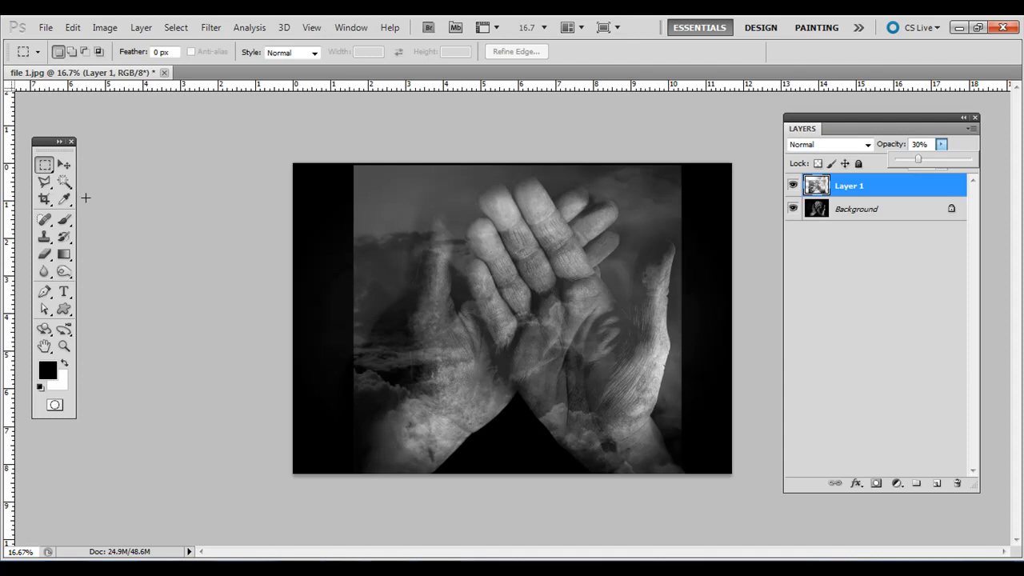
pyautogui.click(45, 181)
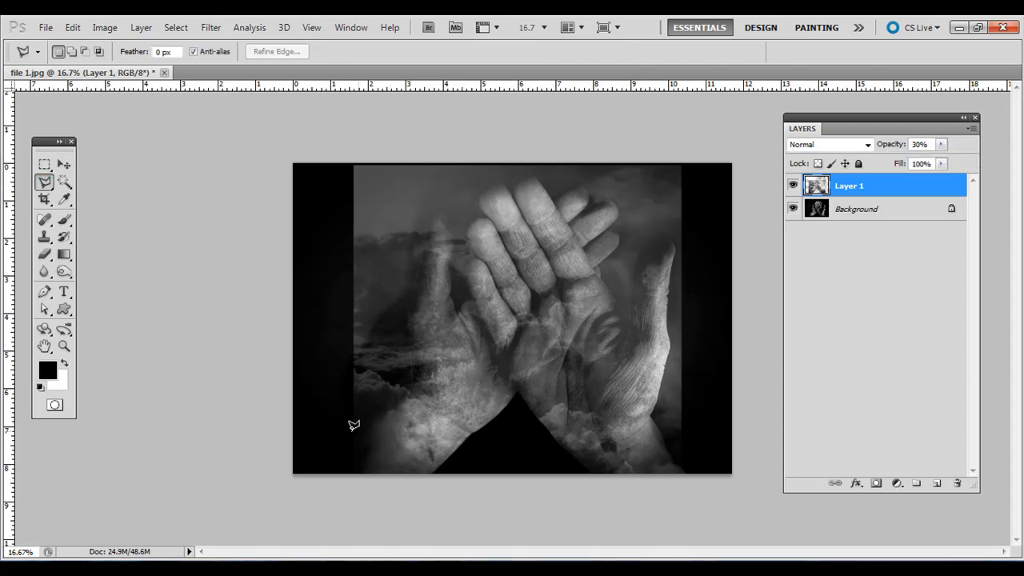
# Start a Polygonal Lasso selection around the dark area left of the hands.
pyautogui.moveTo(352, 425); pyautogui.dragTo(387, 392)
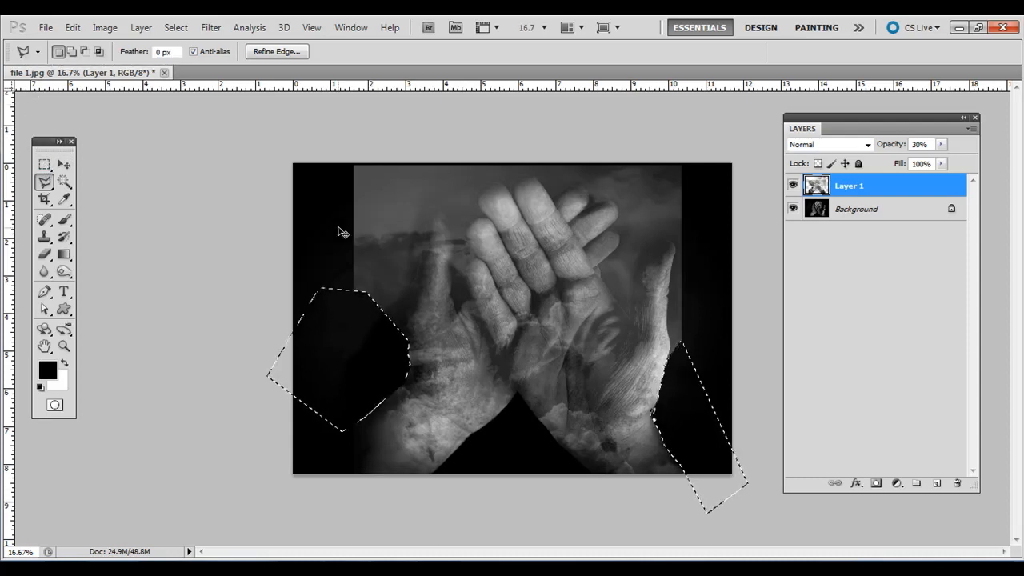
# Feather and clear the outlined area beside the right hand, then deselect.
pyautogui.click(176, 27)
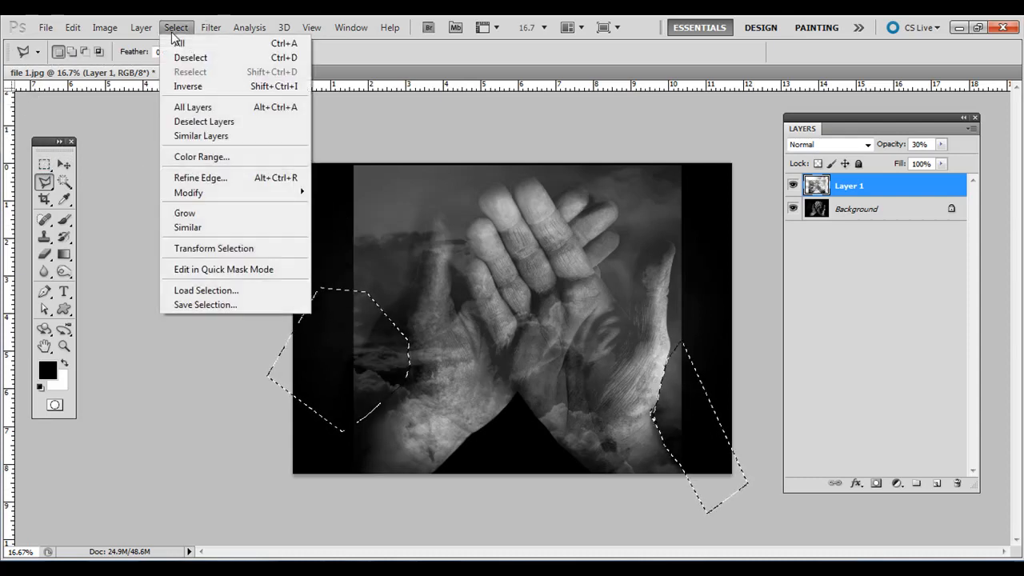
pyautogui.moveTo(189, 192)
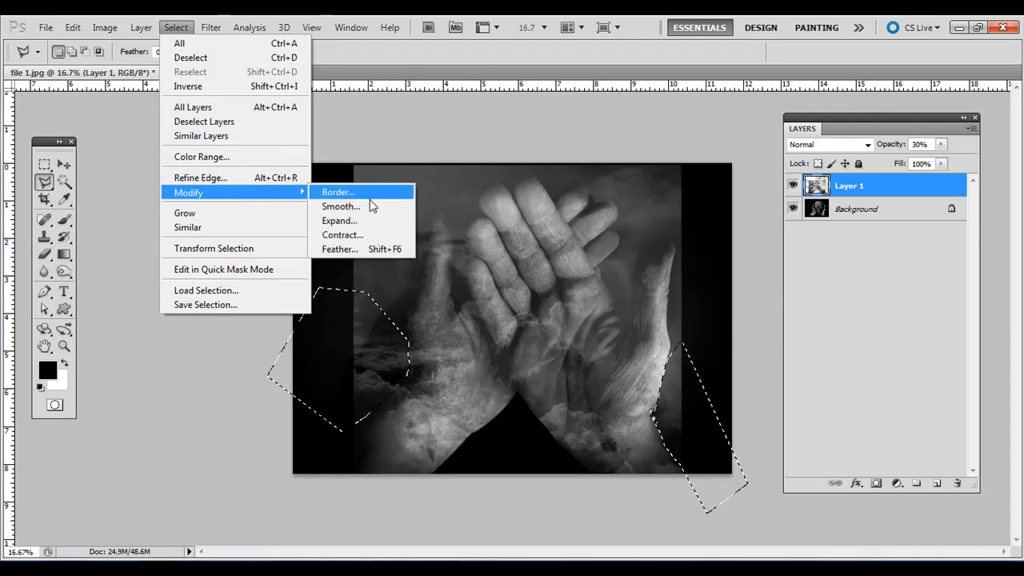
pyautogui.click(339, 249)
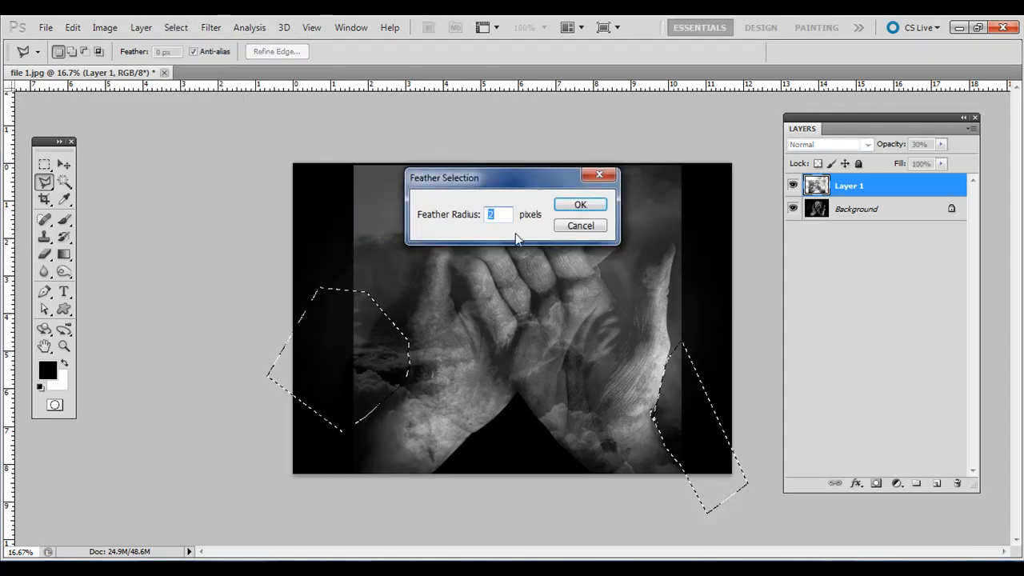
pyautogui.click(579, 205)
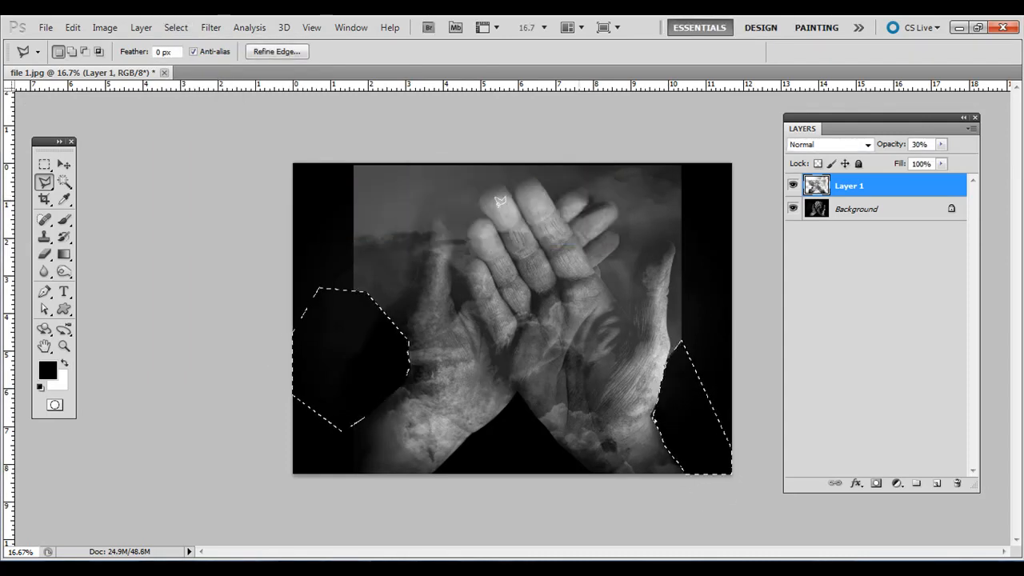
pyautogui.click(45, 163)
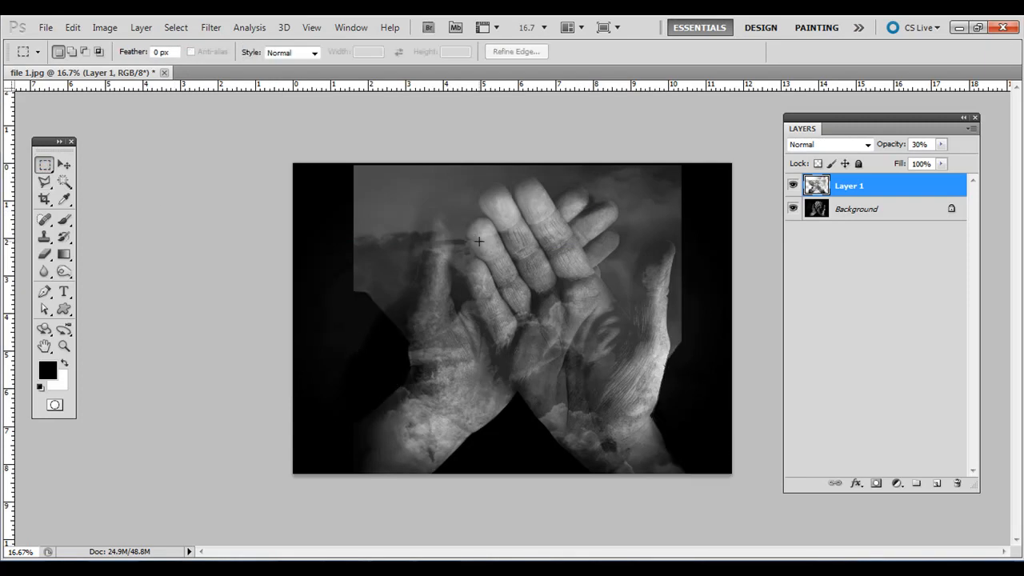
pyautogui.moveTo(438, 269)
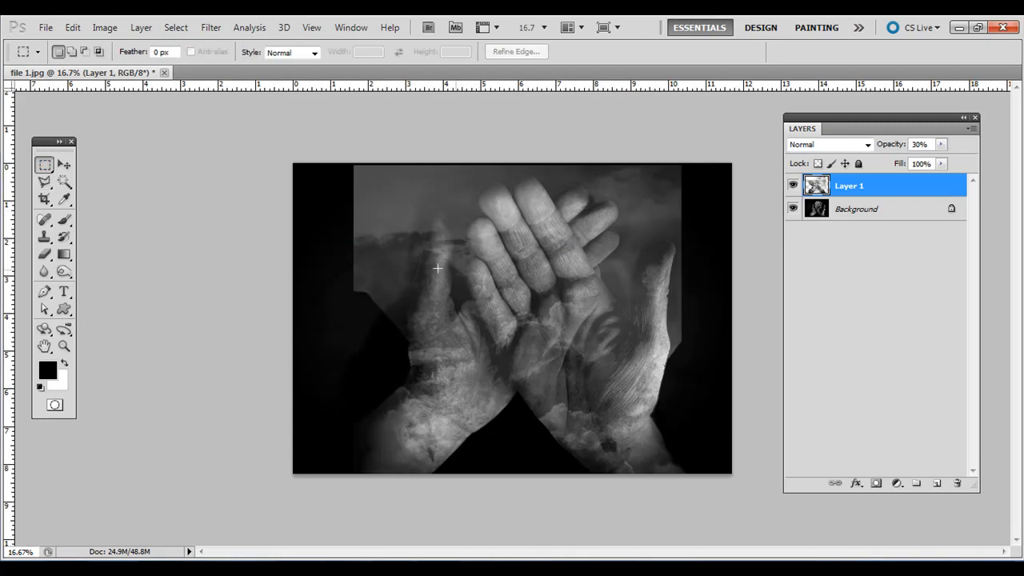
pyautogui.moveTo(471, 178)
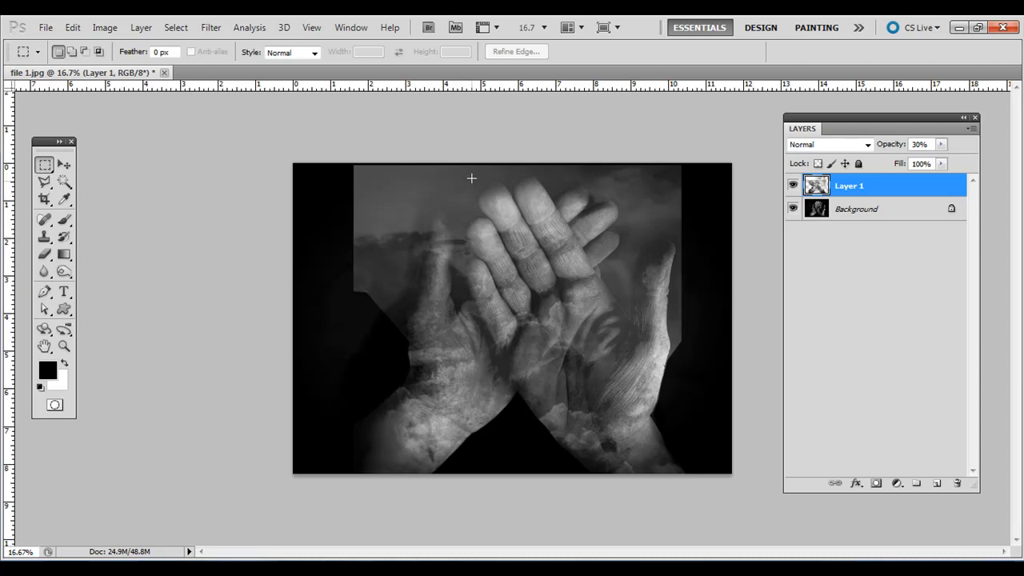
pyautogui.moveTo(296, 99)
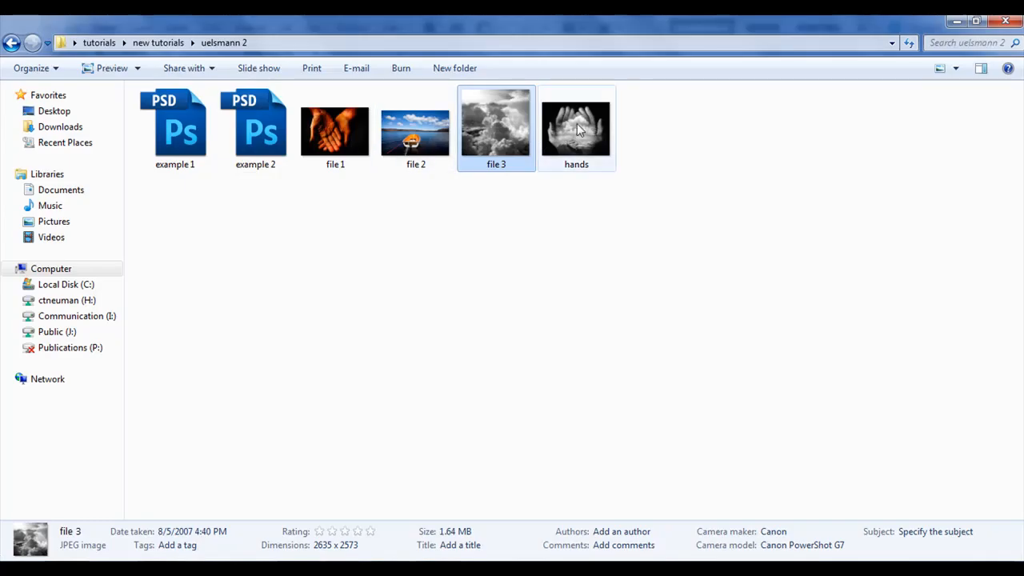
# Review the finished hands example in Photo Viewer, then return to the file 1 document.
pyautogui.doubleClick(576, 128)
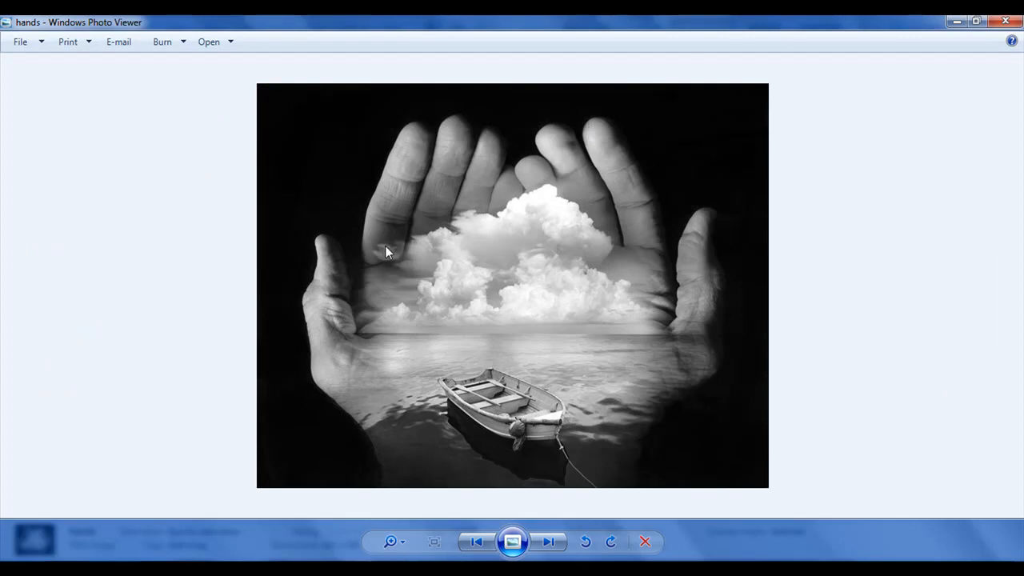
pyautogui.moveTo(399, 241)
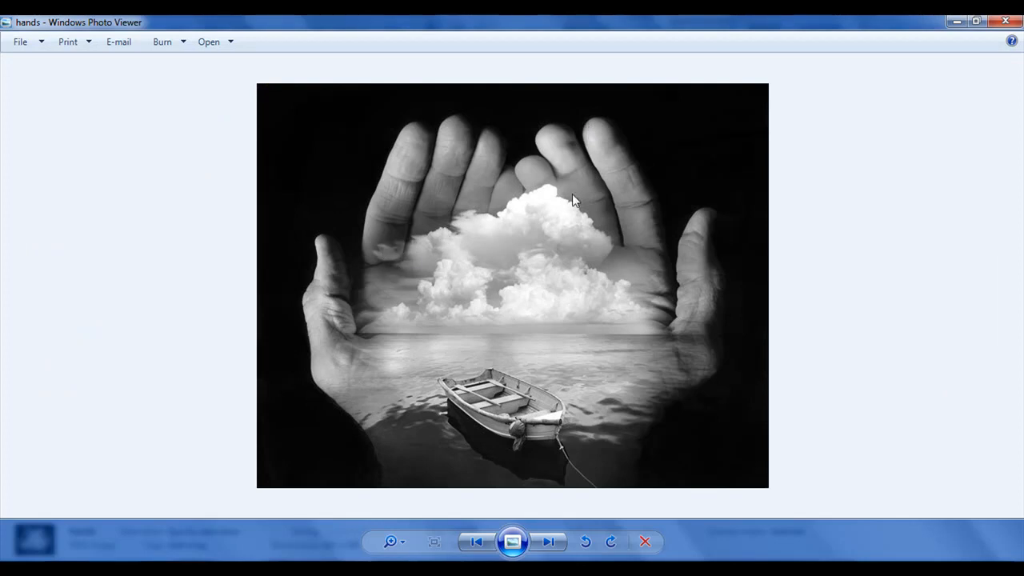
pyautogui.moveTo(556, 299)
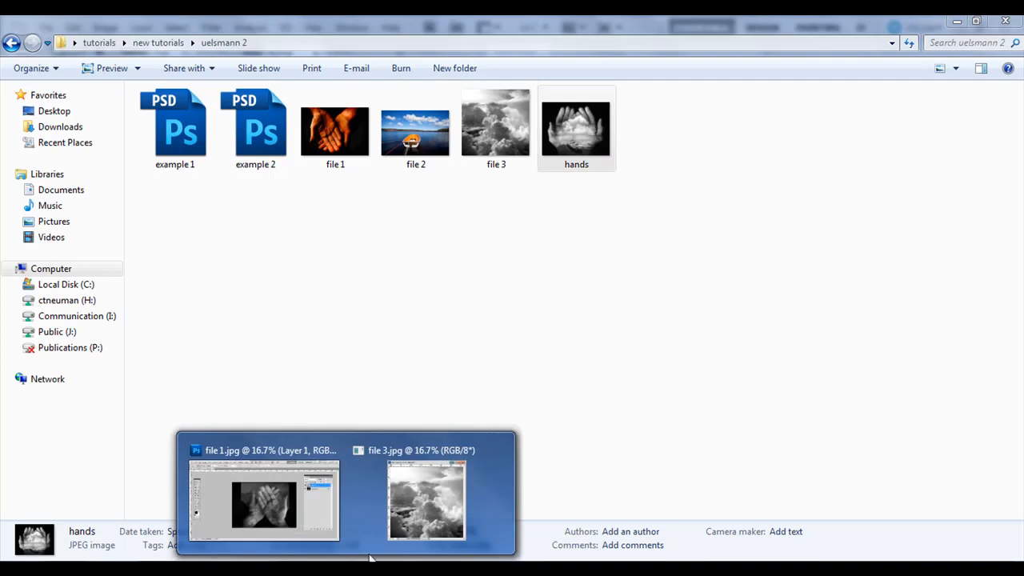
pyautogui.click(262, 499)
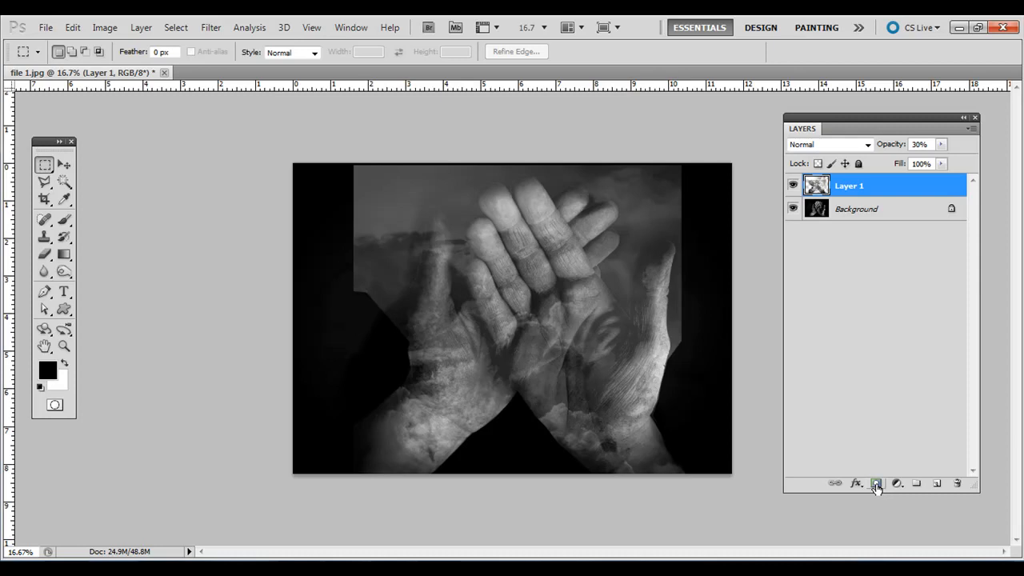
pyautogui.moveTo(876, 484)
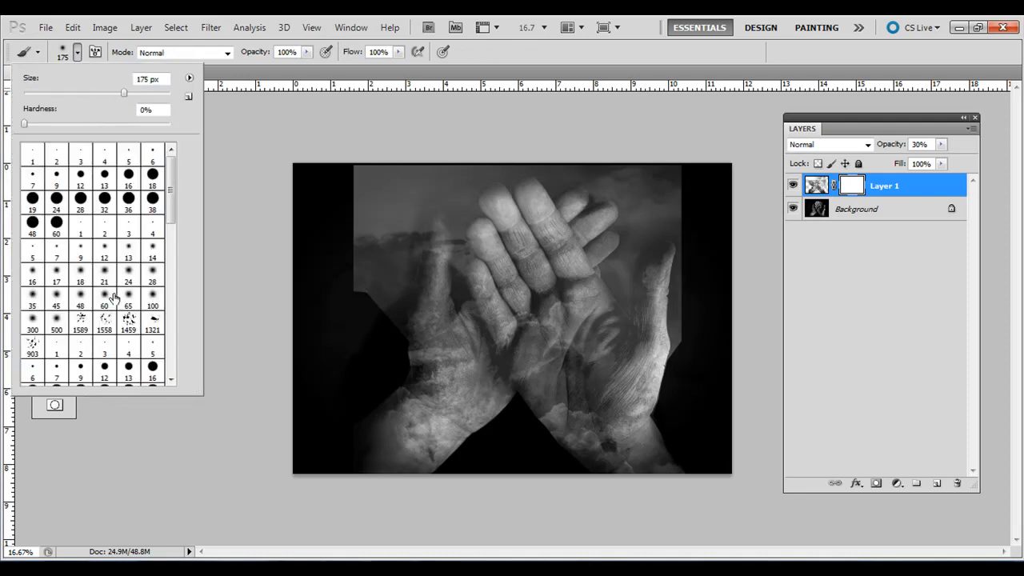
# Paint black with a soft brush on the mask to hide clouds over the upper left of the hands.
pyautogui.click(104, 294)
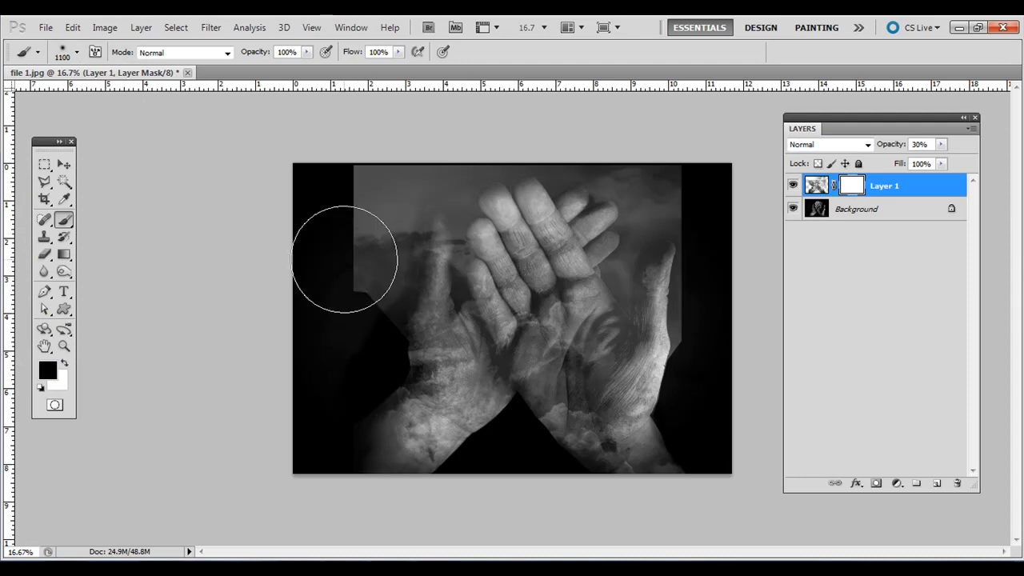
pyautogui.moveTo(344, 259); pyautogui.dragTo(397, 157)
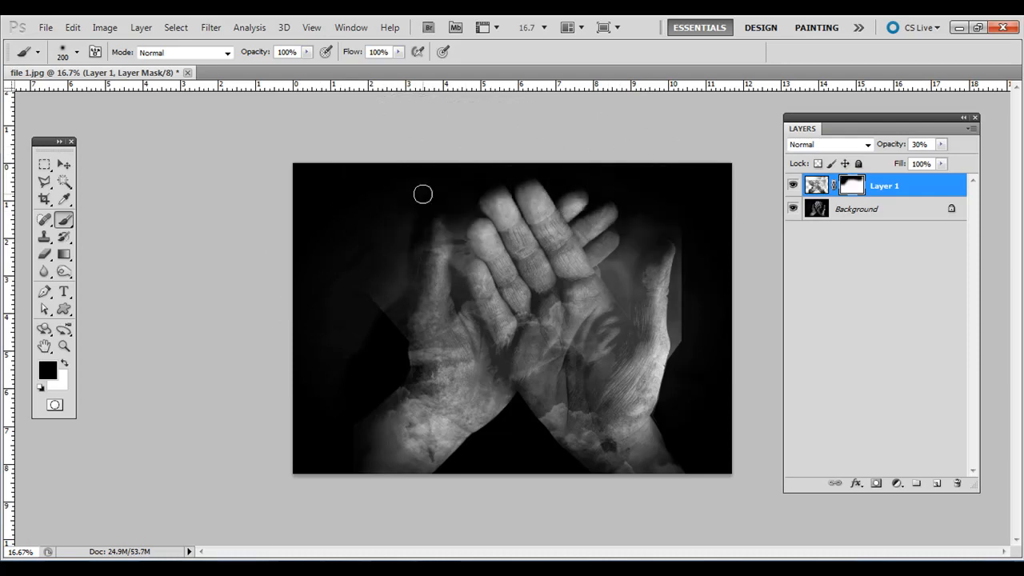
pyautogui.moveTo(416, 195)
pyautogui.write('100')
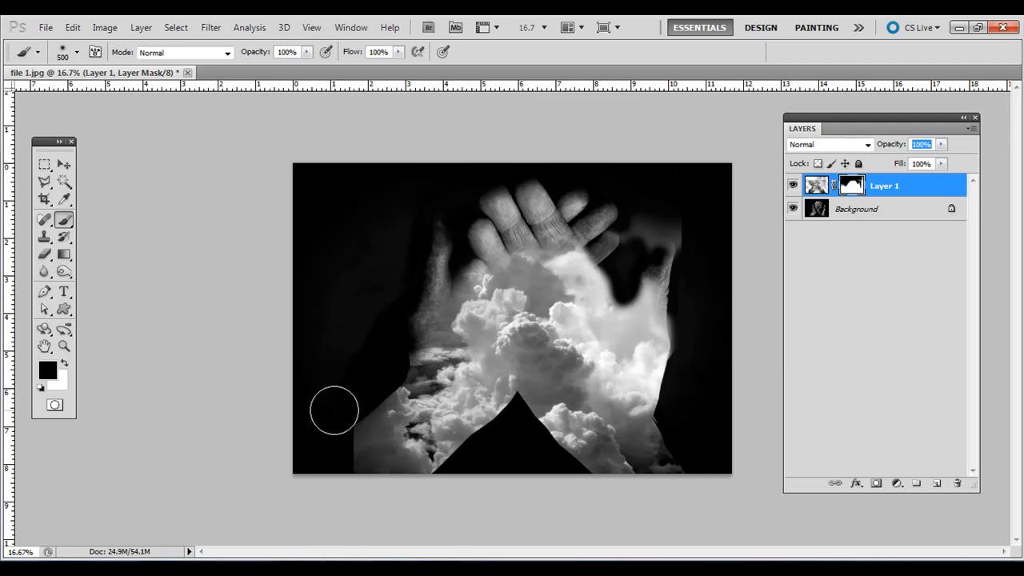
# Brush the mask along both hands, palms, fingertips and the bottom gap so the clouds blend softly.
pyautogui.moveTo(335, 410); pyautogui.dragTo(472, 457)
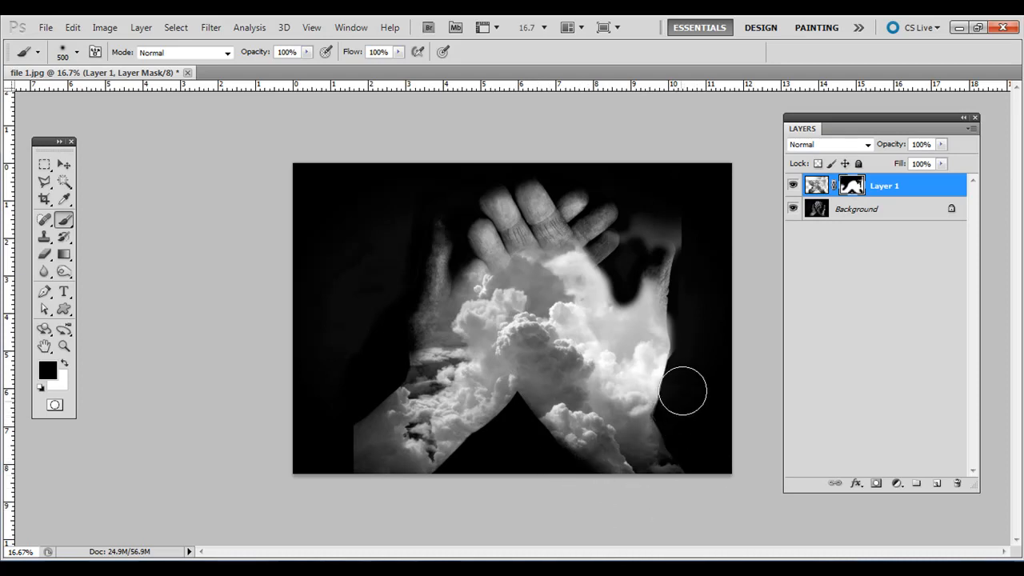
pyautogui.moveTo(682, 391); pyautogui.dragTo(506, 436)
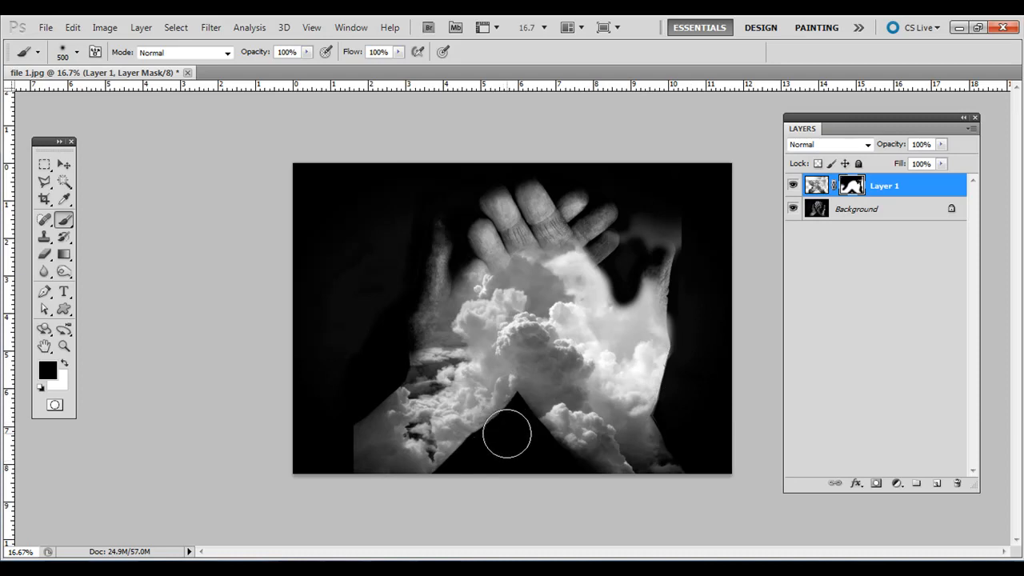
pyautogui.moveTo(506, 434); pyautogui.dragTo(480, 263)
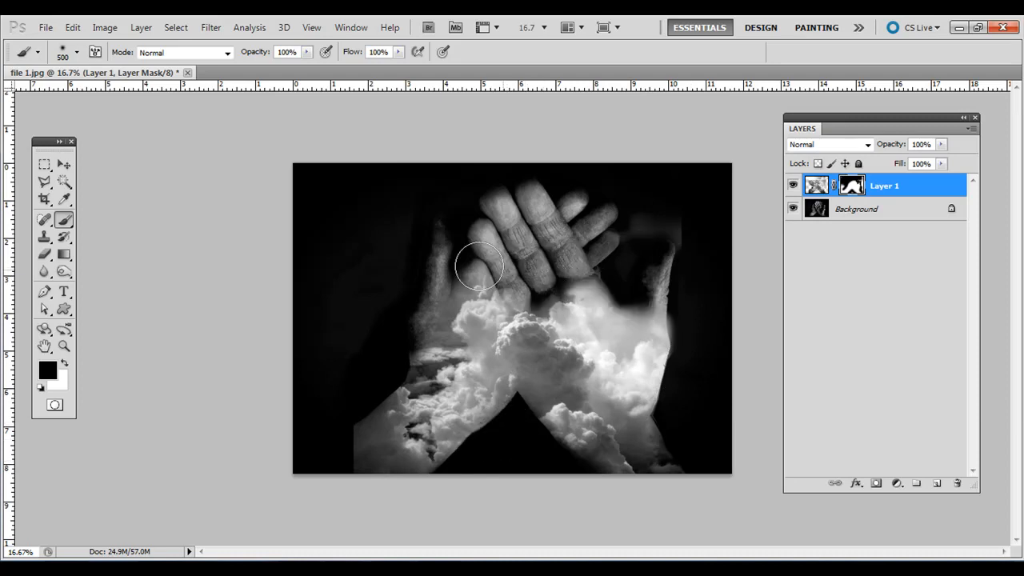
pyautogui.moveTo(480, 264); pyautogui.dragTo(416, 355)
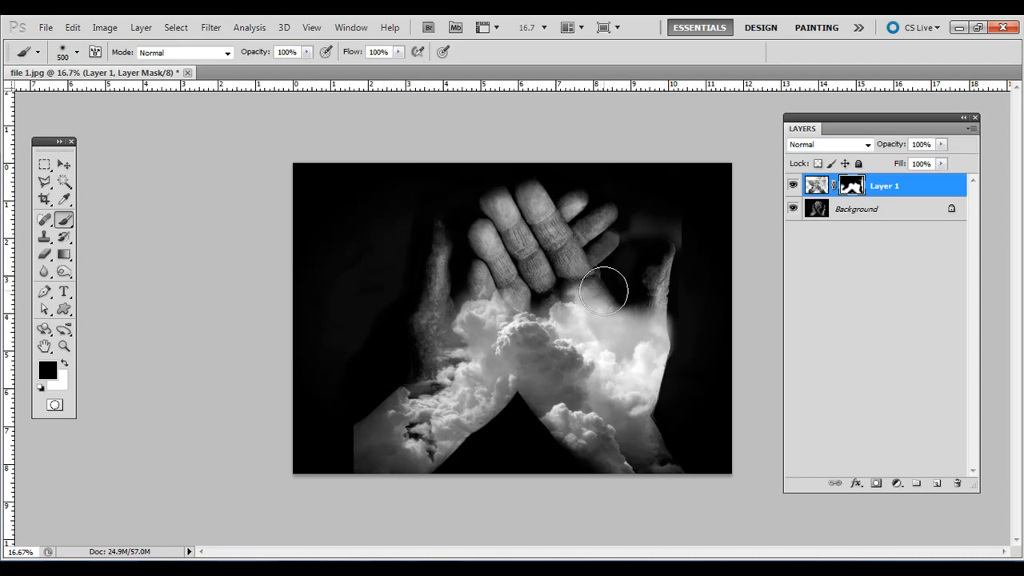
pyautogui.moveTo(605, 290); pyautogui.dragTo(694, 335)
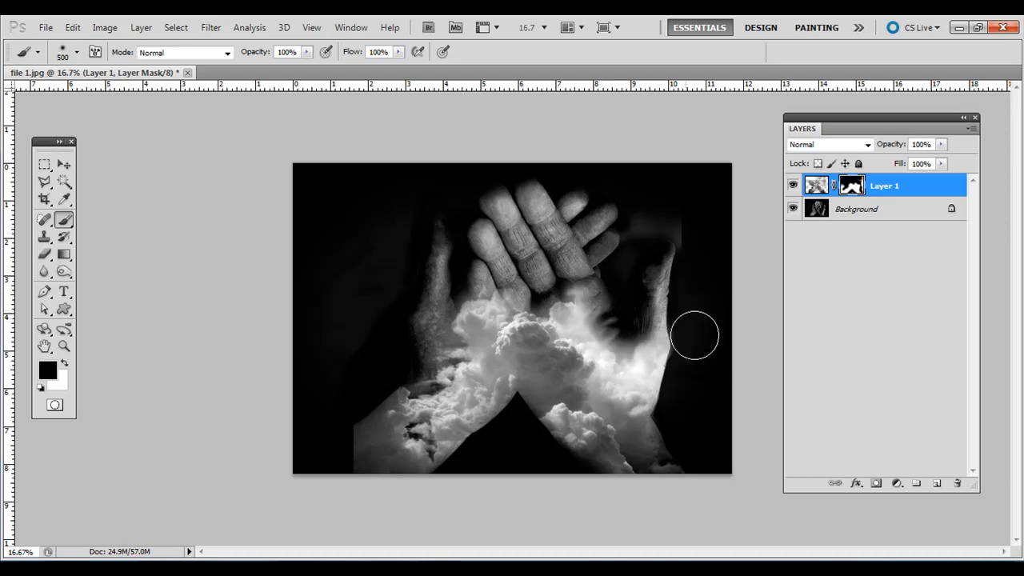
pyautogui.moveTo(350, 169); pyautogui.dragTo(524, 389)
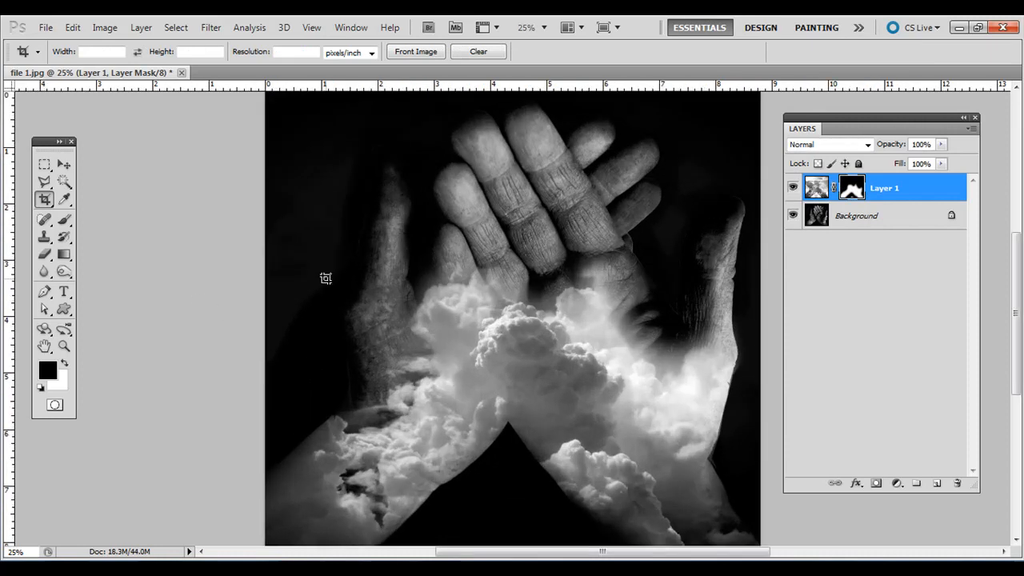
pyautogui.moveTo(608, 291)
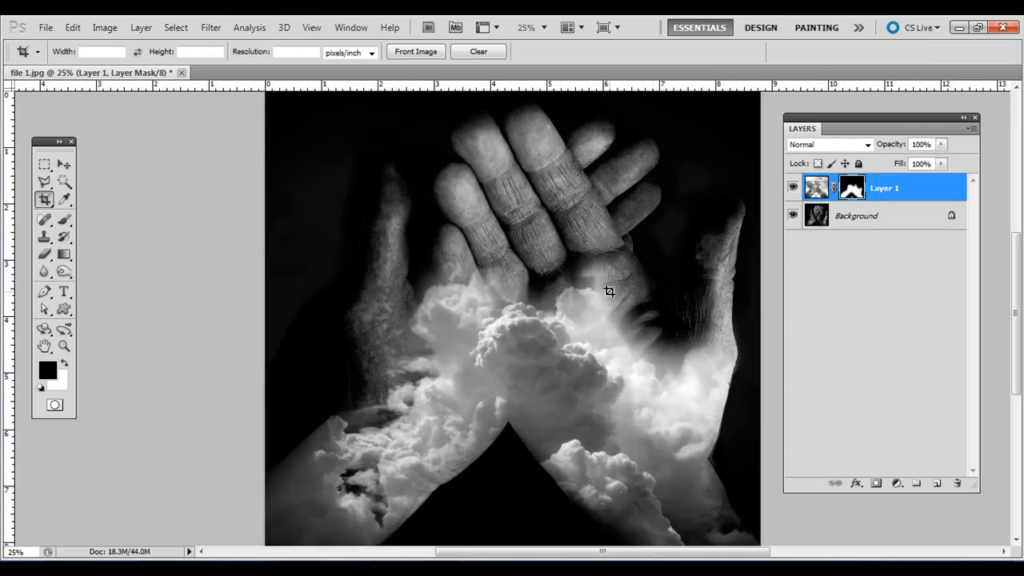
# After cropping to the hands, return to the Brush and swap to white as the painting colour.
pyautogui.click(45, 164)
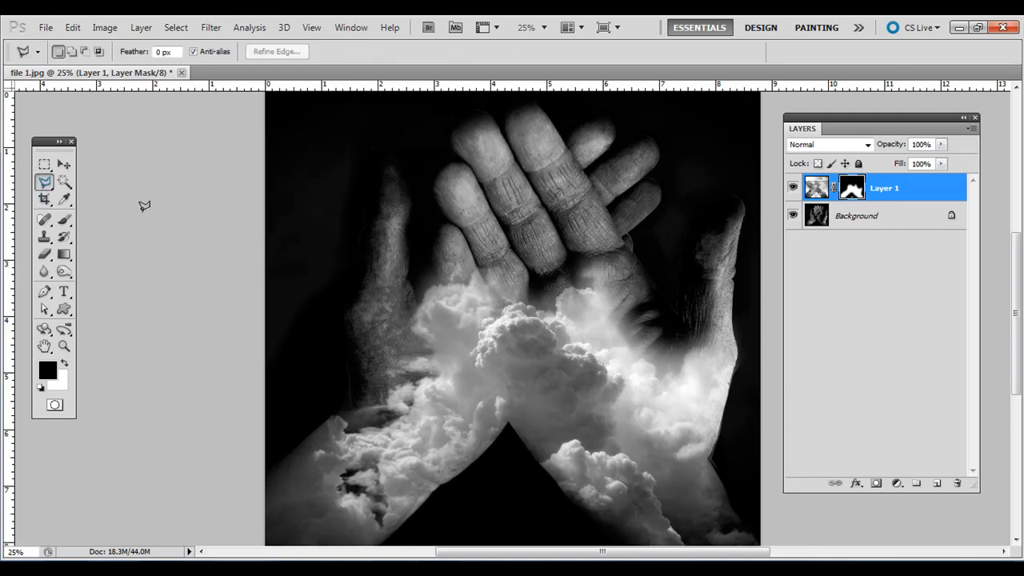
pyautogui.moveTo(424, 289)
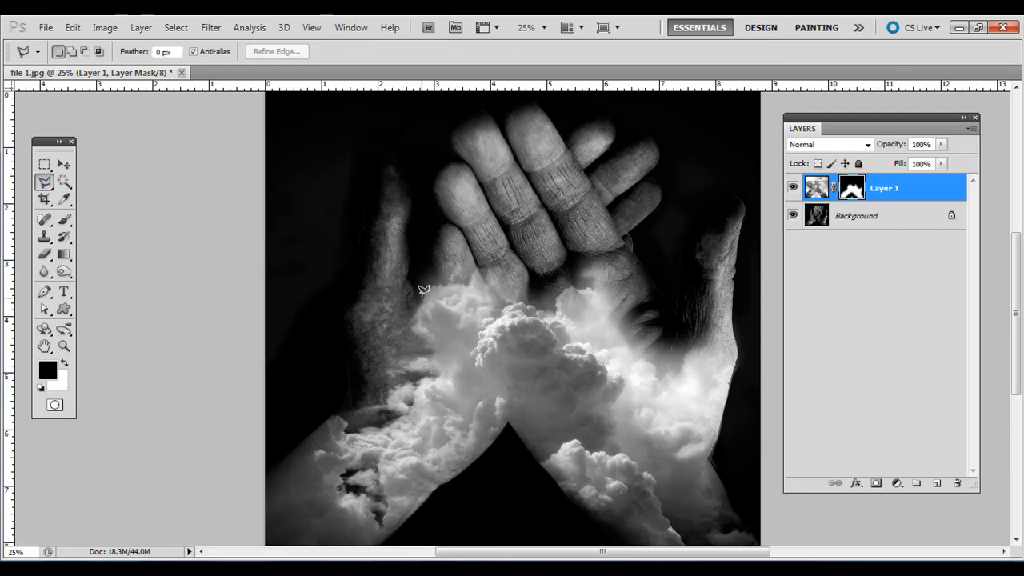
pyautogui.moveTo(512, 286)
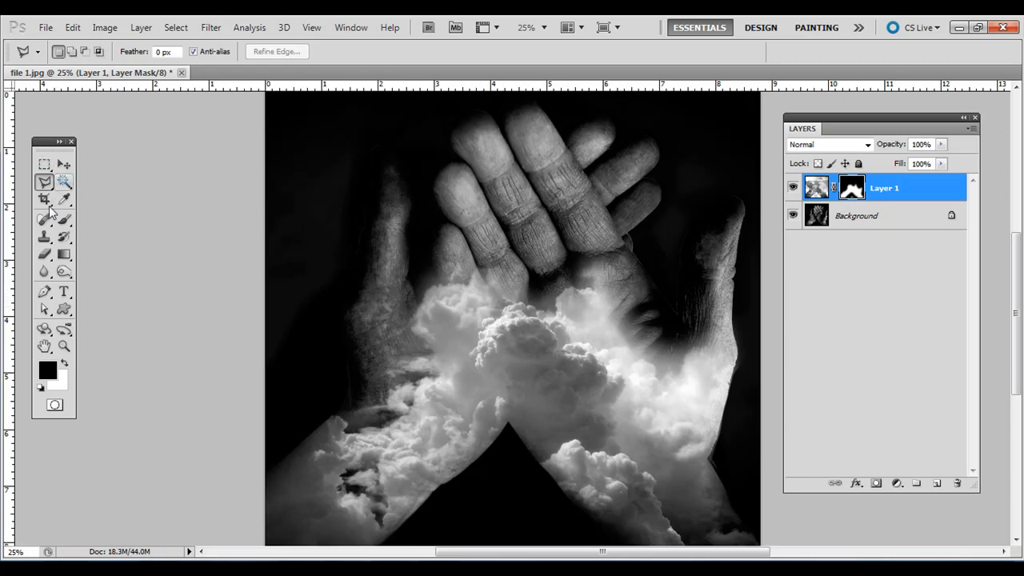
pyautogui.click(45, 219)
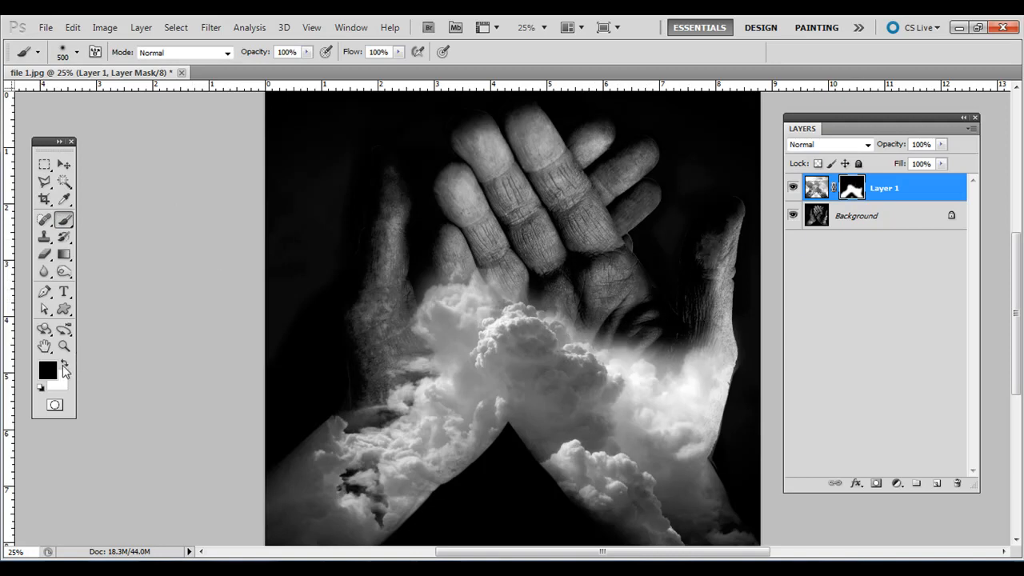
pyautogui.click(64, 364)
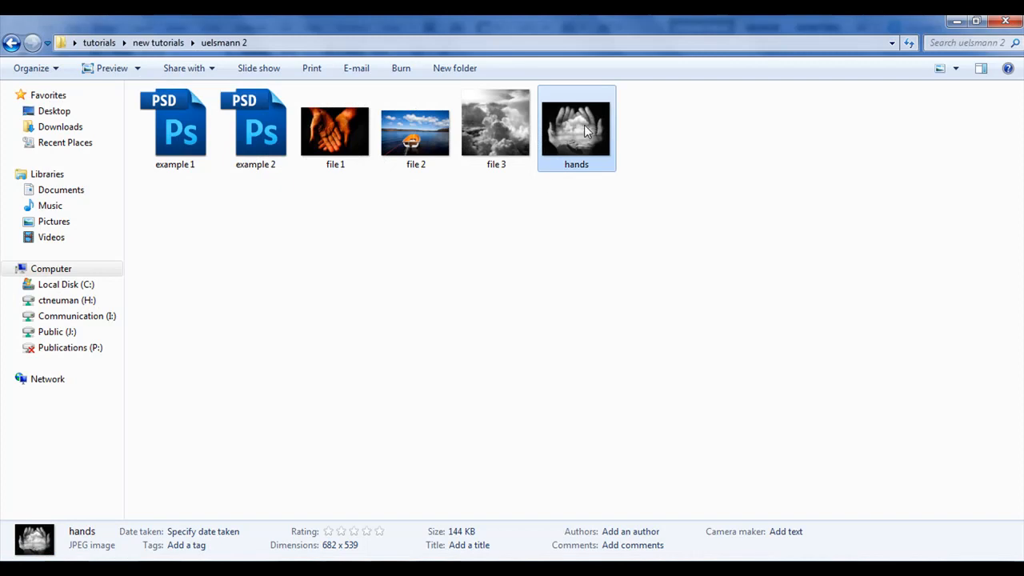
# Reopen the finished hands example from the tutorial folder for reference.
pyautogui.doubleClick(576, 128)
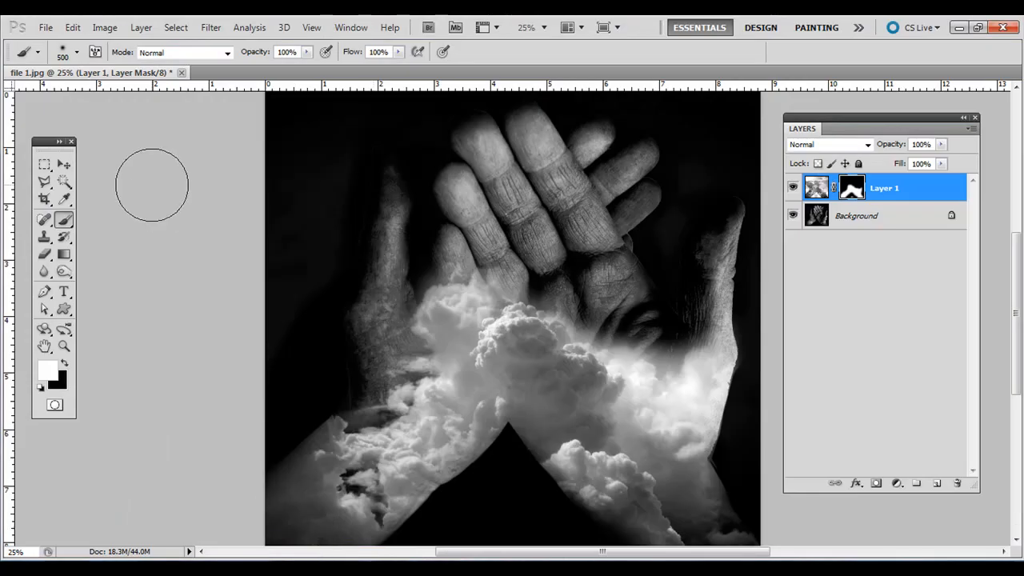
# Choose the Rectangular Marquee for selecting on the masked cloud layer.
pyautogui.click(45, 165)
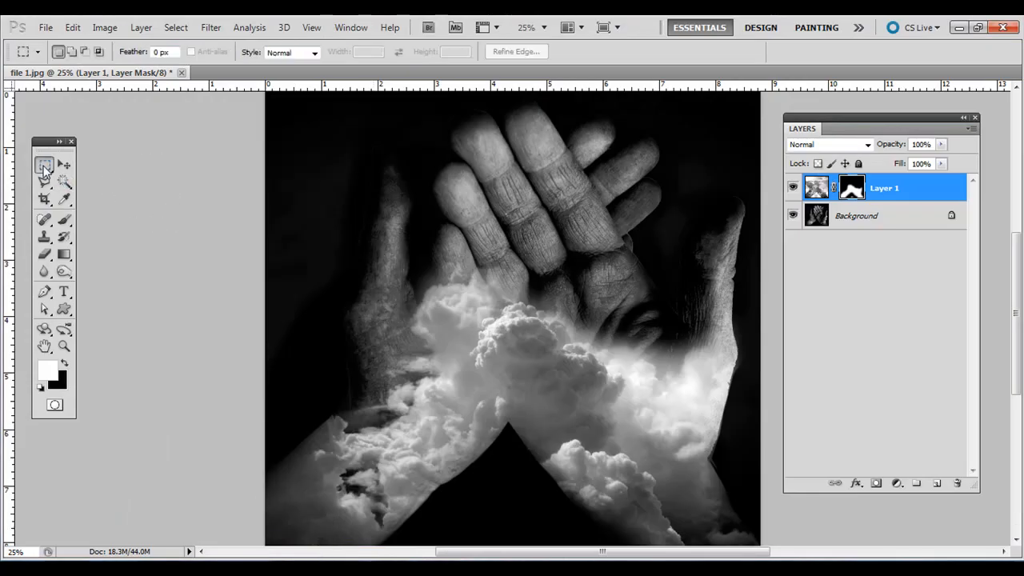
pyautogui.moveTo(45, 165)
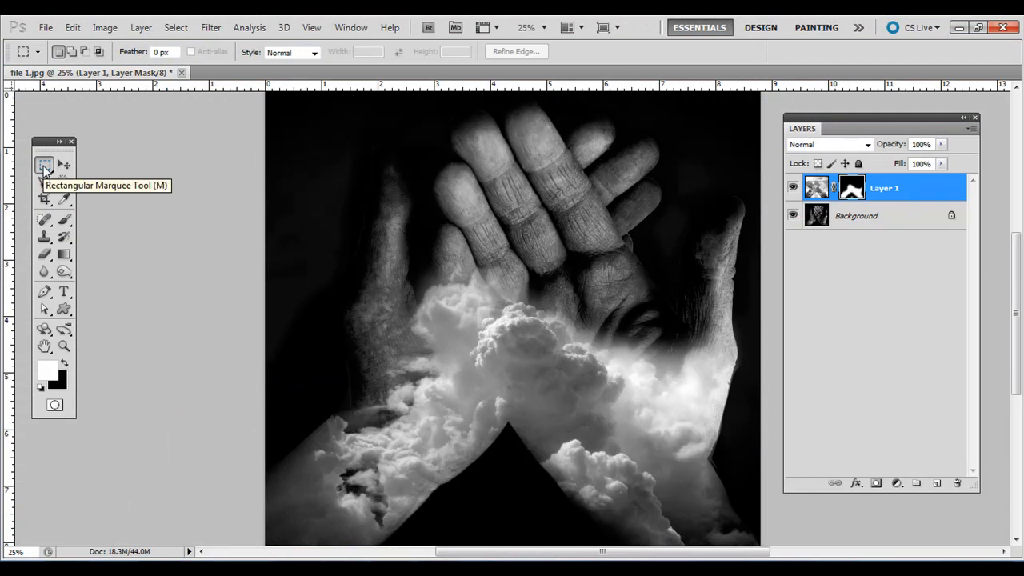